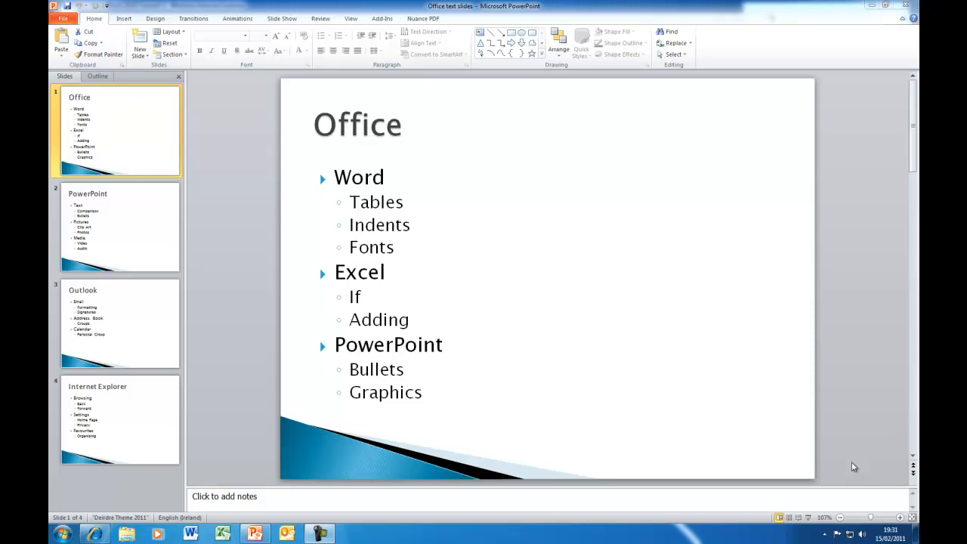
mouse_move(840, 469)
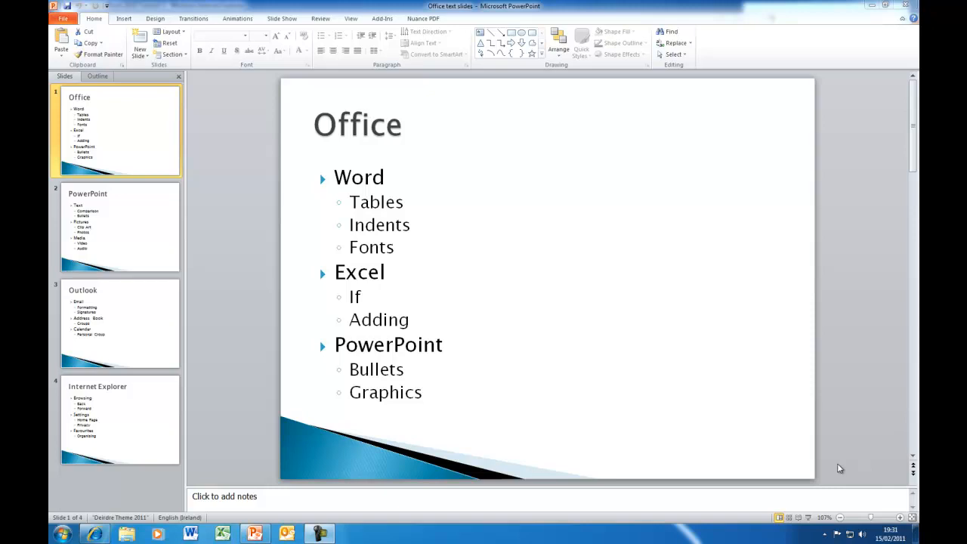
mouse_move(366, 275)
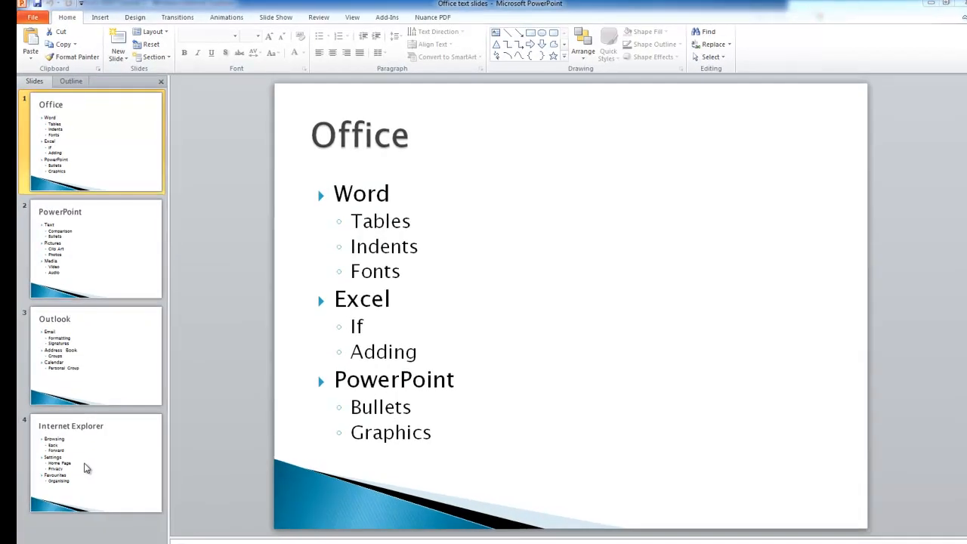
mouse_move(84, 158)
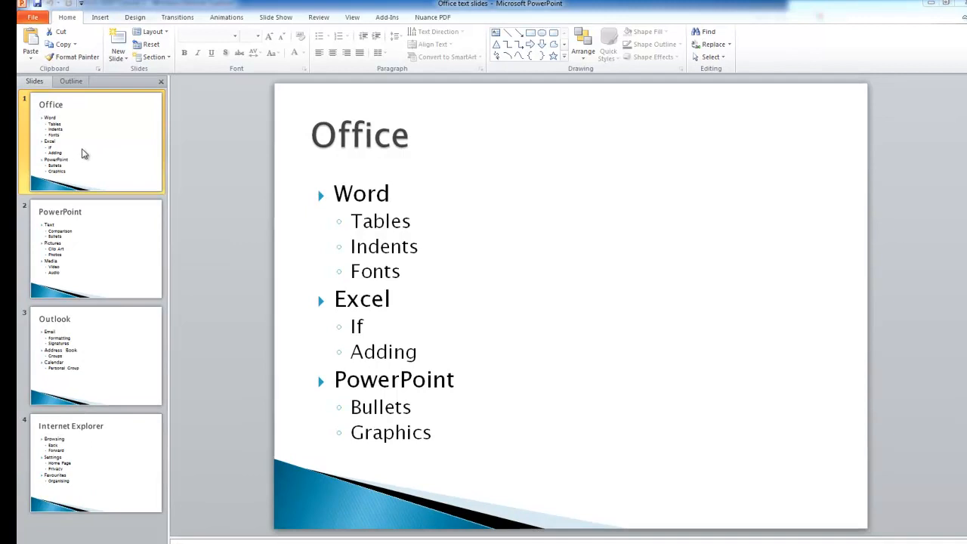
mouse_move(109, 481)
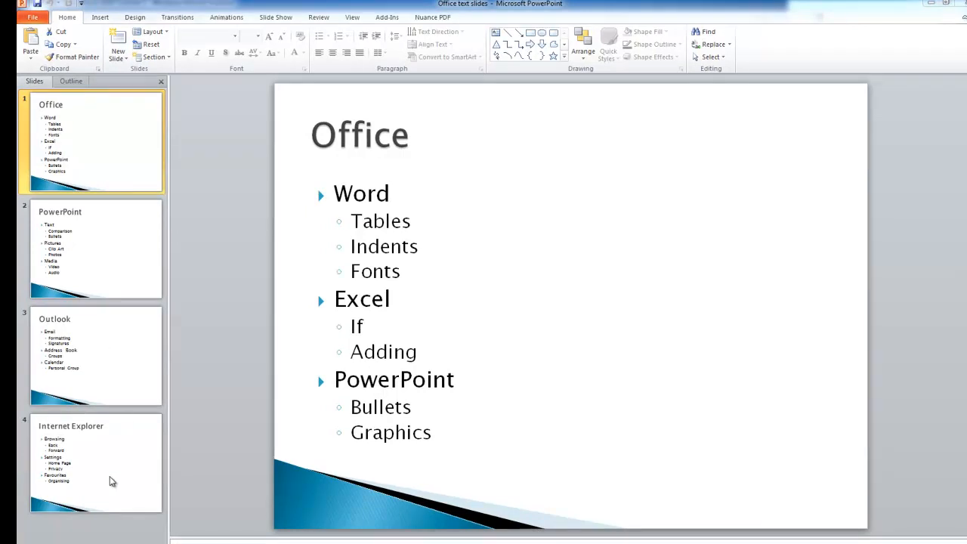
mouse_move(200, 76)
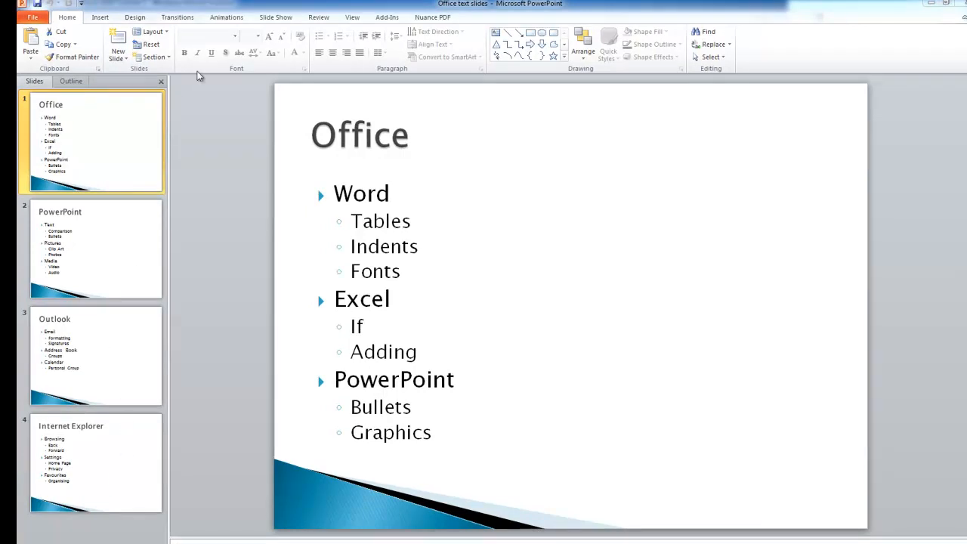
mouse_move(294, 24)
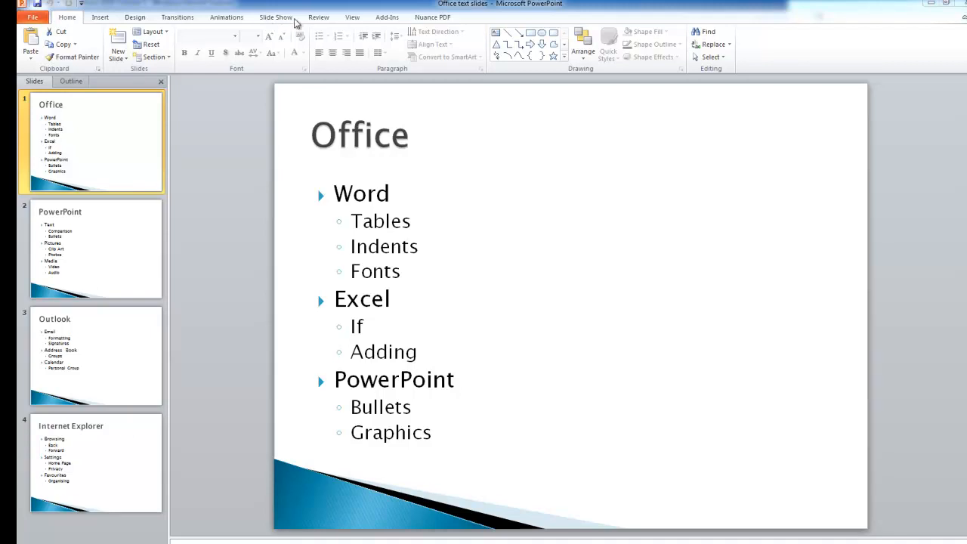
mouse_move(280, 24)
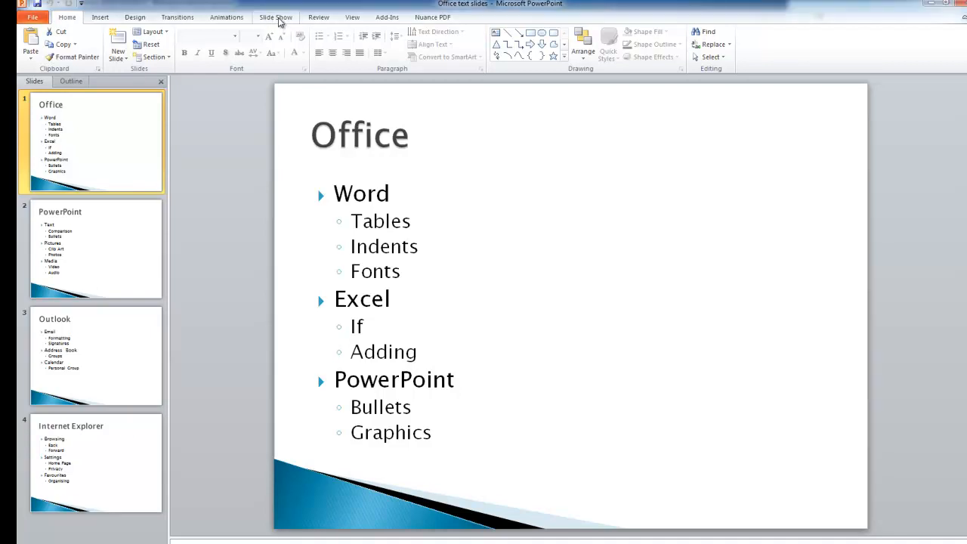
Run the slide show from the first slide, then end it with Escape to resume editing.
click(276, 16)
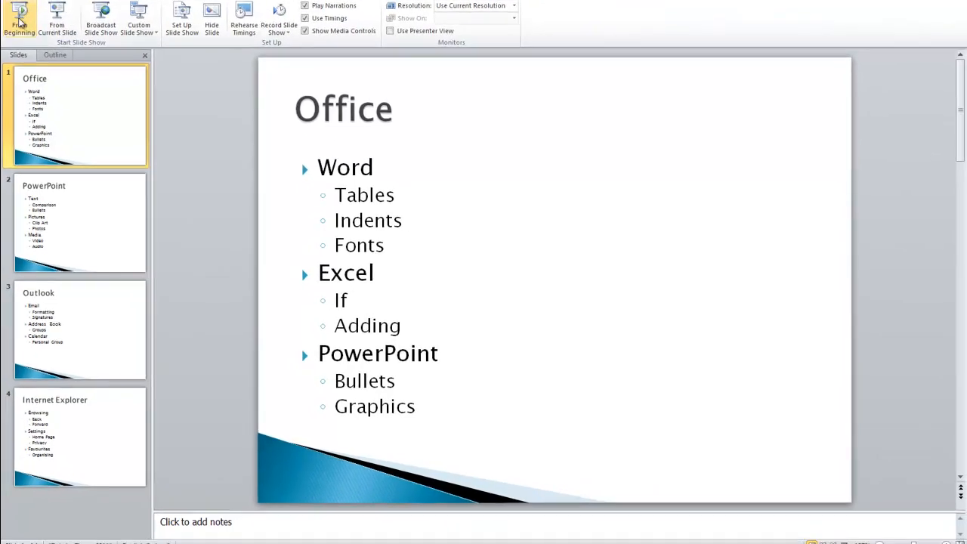
click(14, 15)
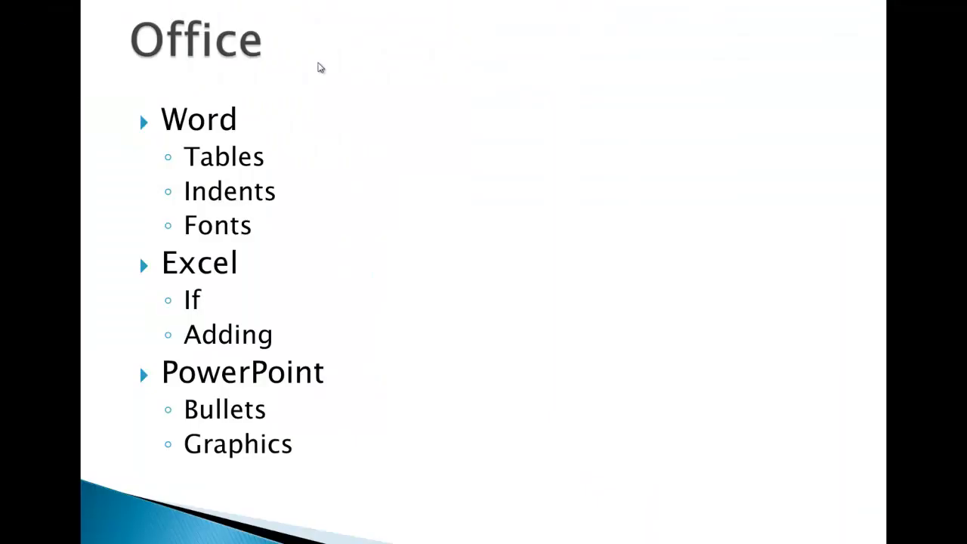
key(Escape)
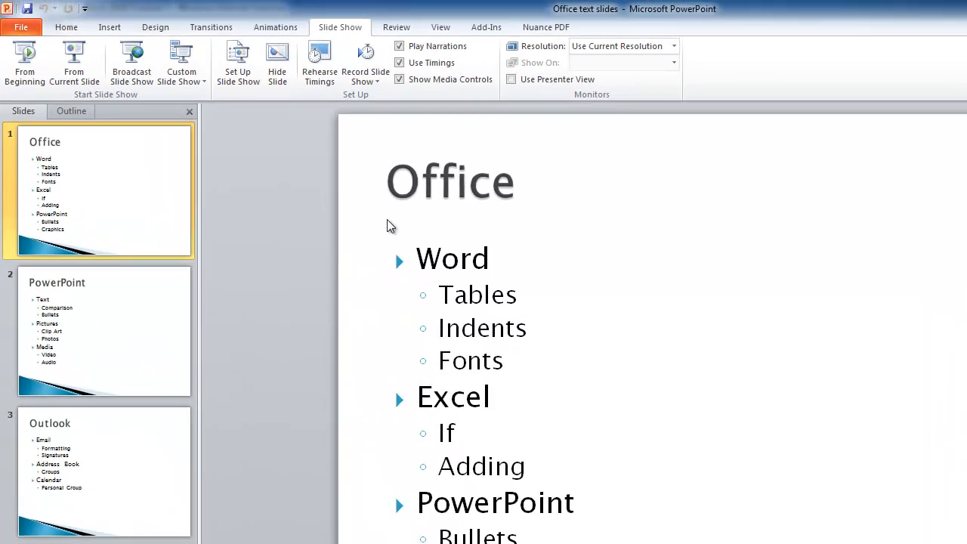
mouse_move(220, 37)
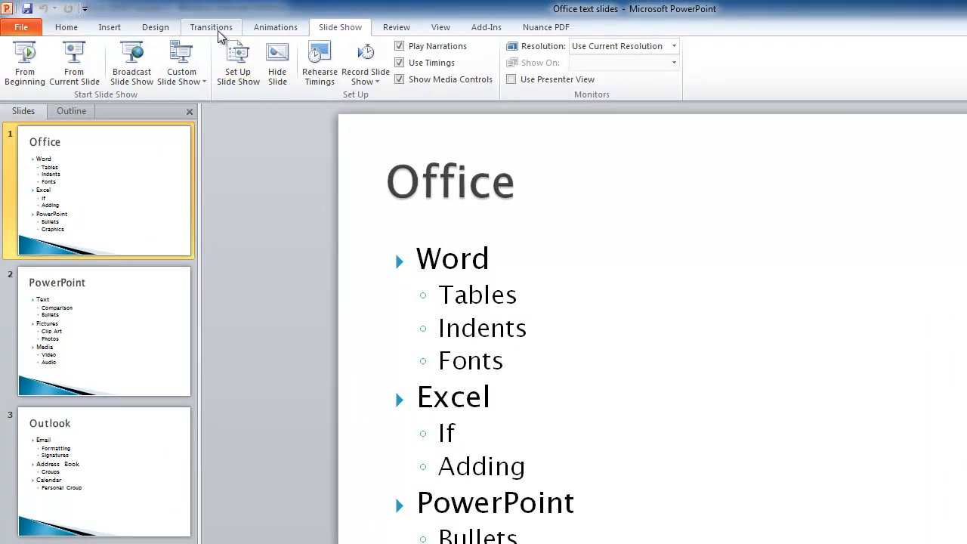
Apply the Push transition to the Office slide from the Transitions gallery.
click(86, 27)
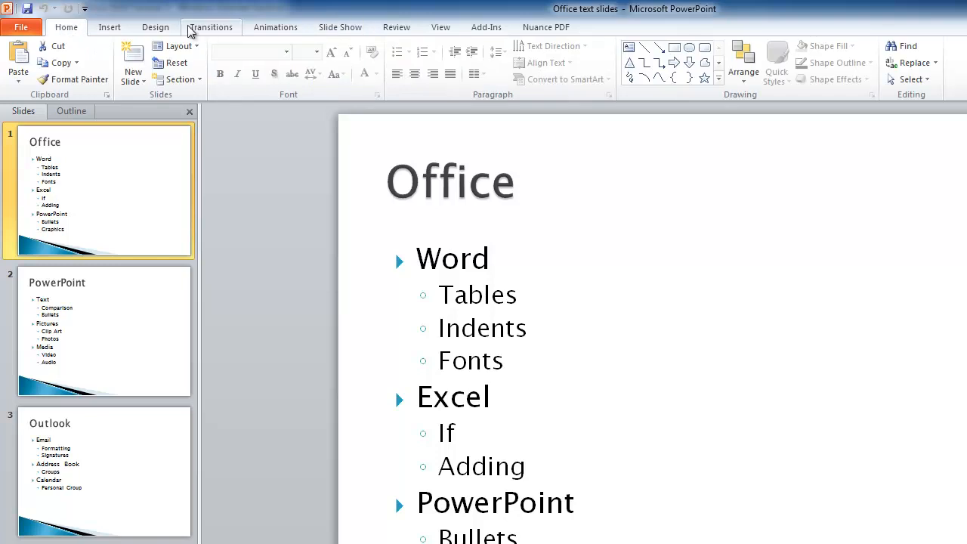
click(210, 27)
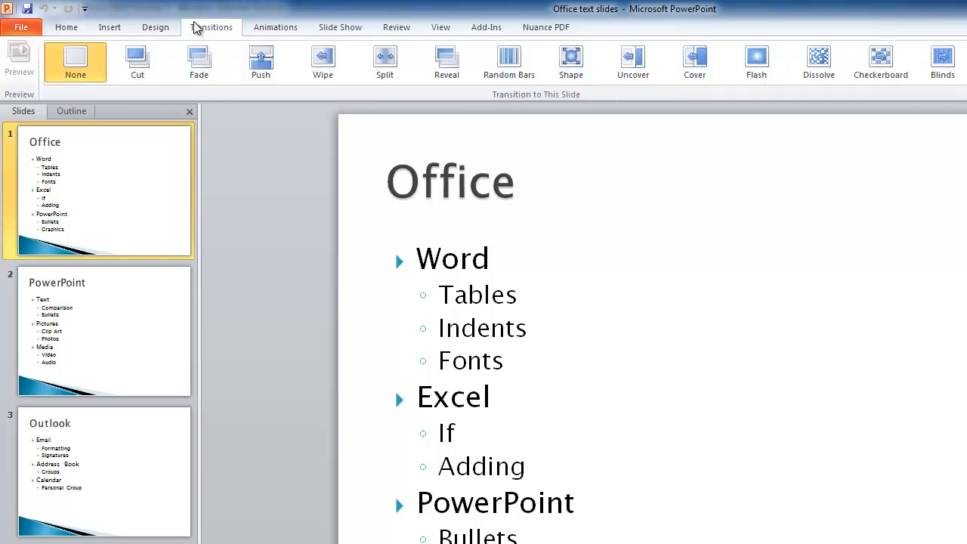
mouse_move(221, 27)
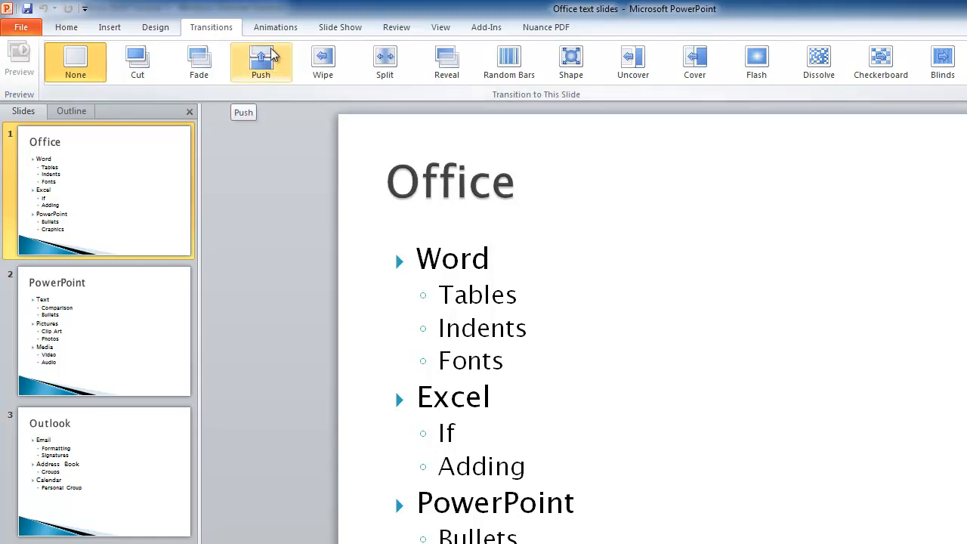
click(260, 61)
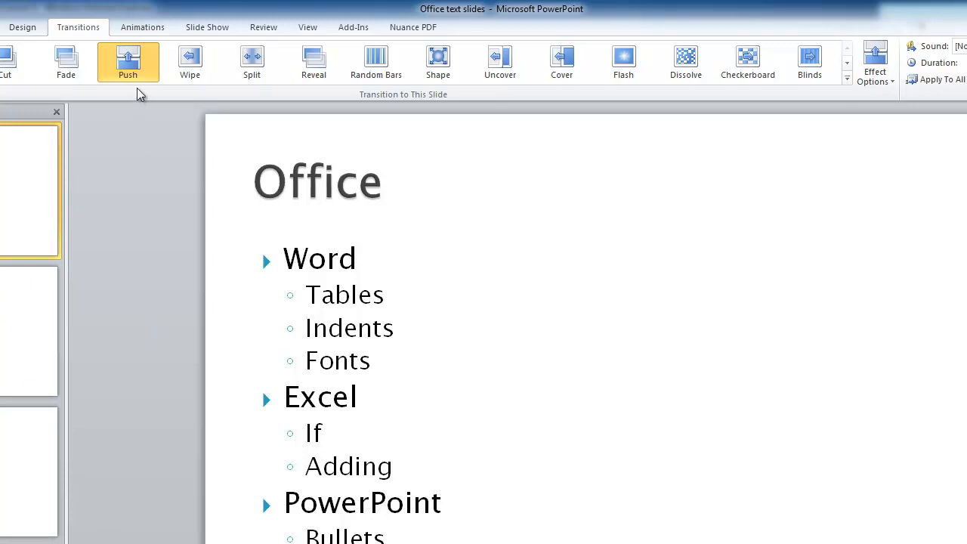
mouse_move(940, 91)
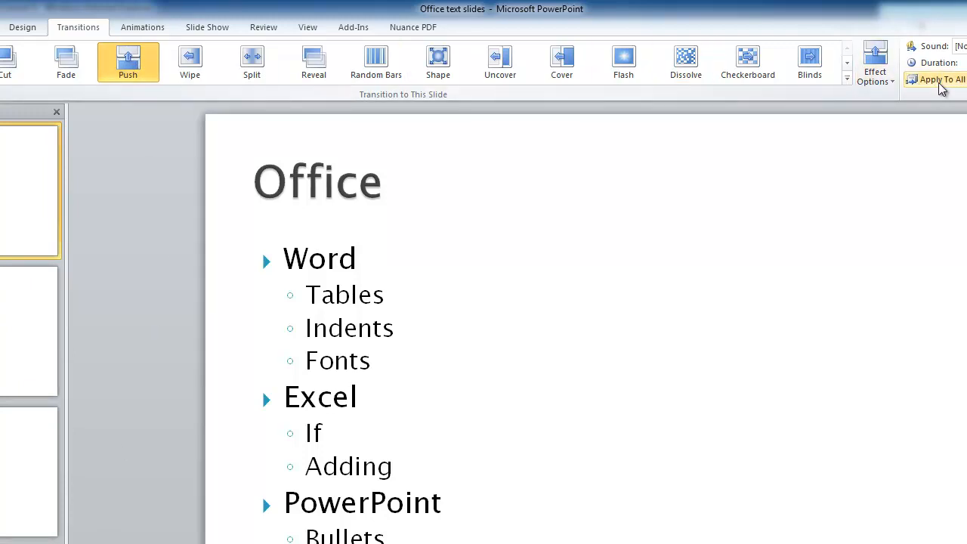
mouse_move(943, 86)
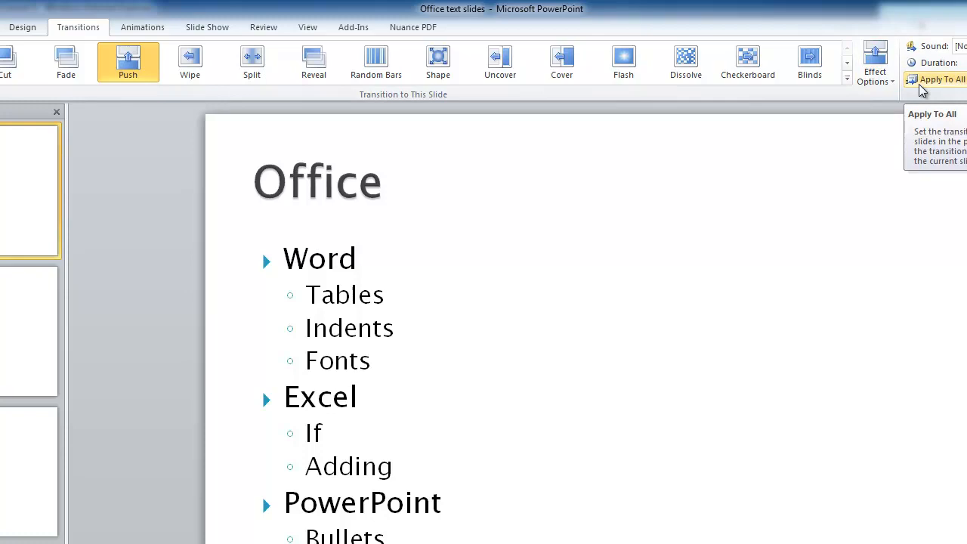
mouse_move(932, 81)
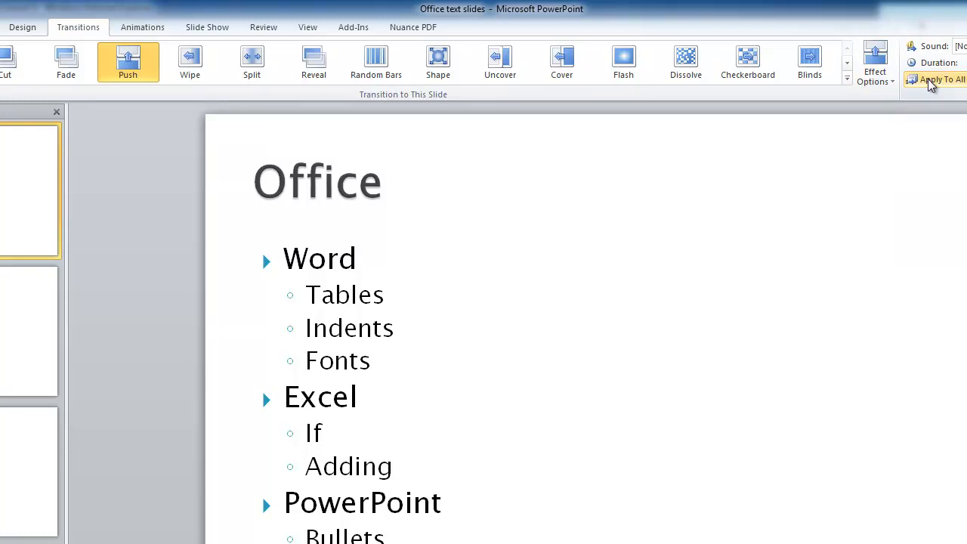
mouse_move(216, 35)
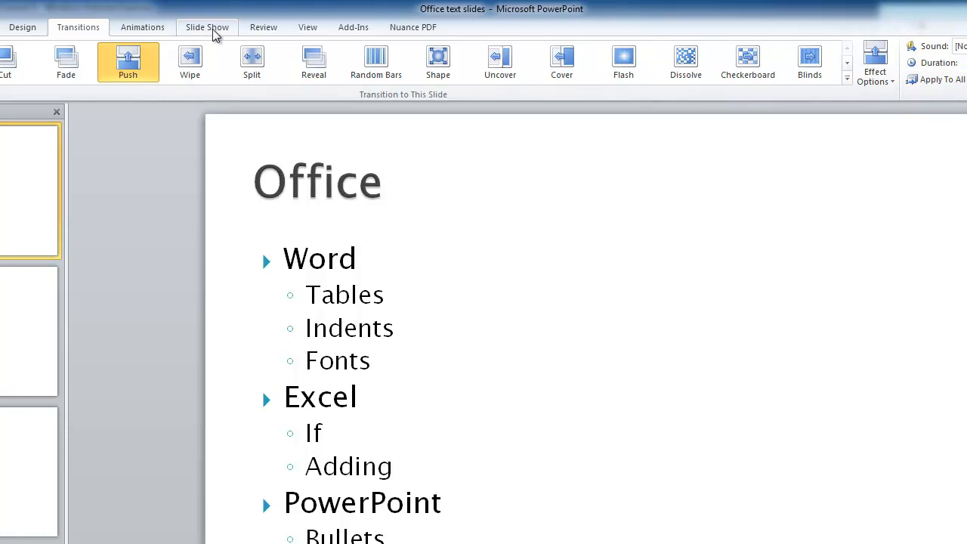
Show the slide show options ready to preview the Push transition.
click(207, 28)
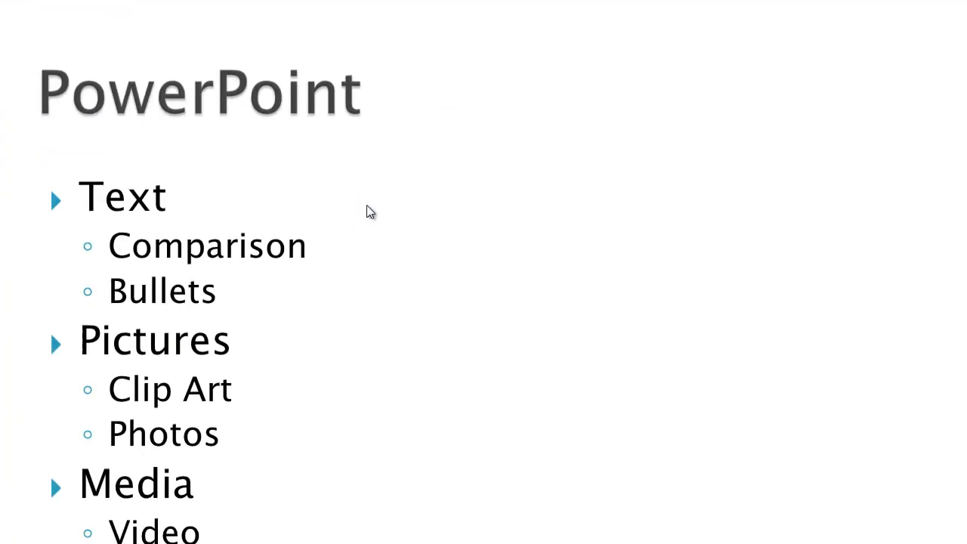
mouse_move(187, 67)
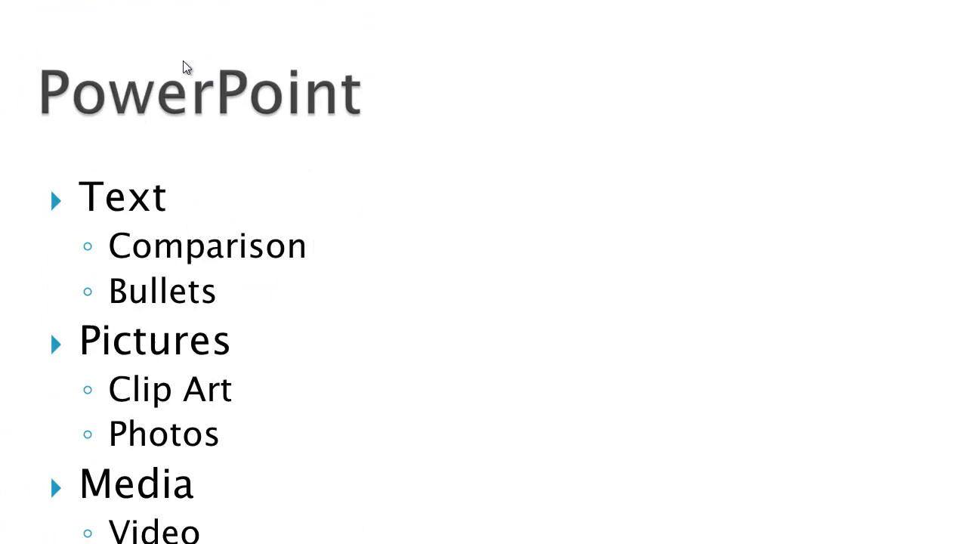
mouse_move(421, 150)
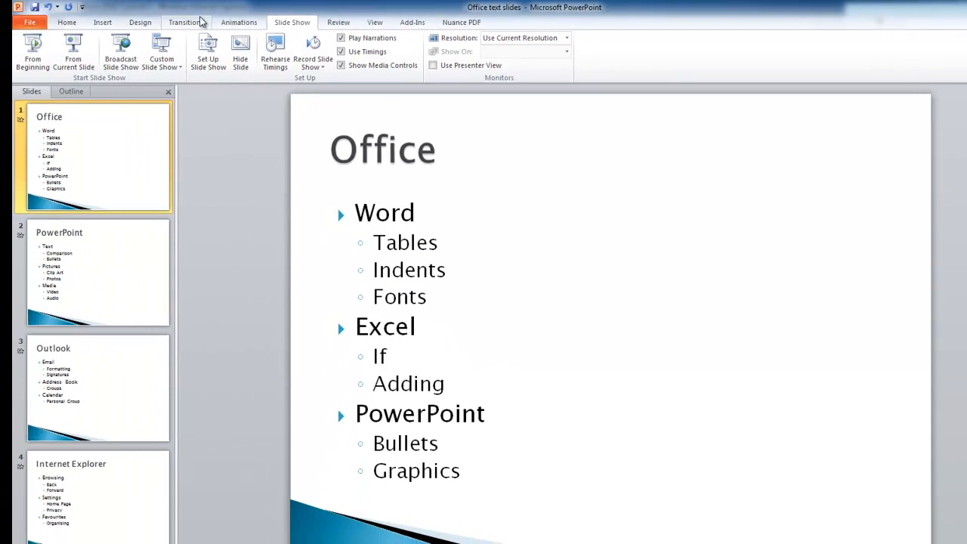
Replace the Push transition with Fade and apply it to every slide.
click(186, 23)
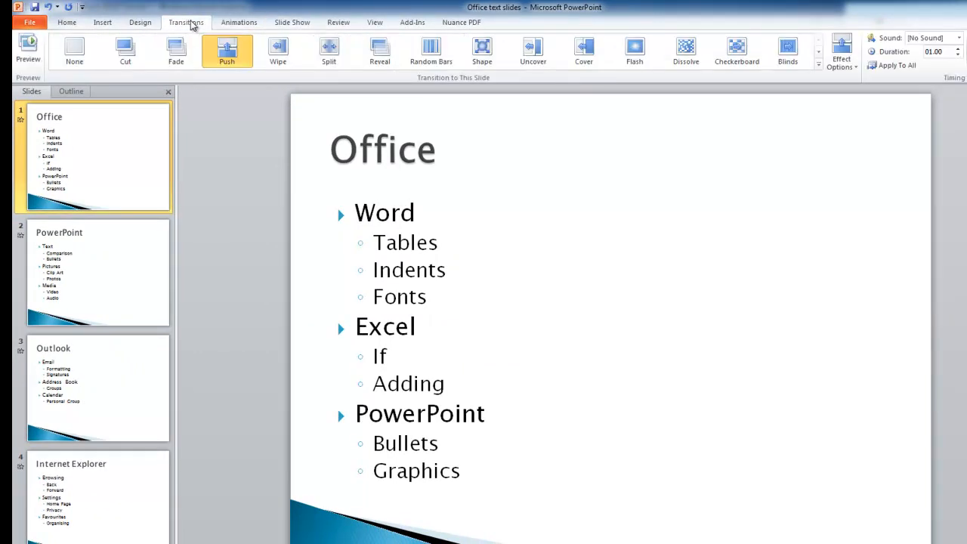
mouse_move(188, 24)
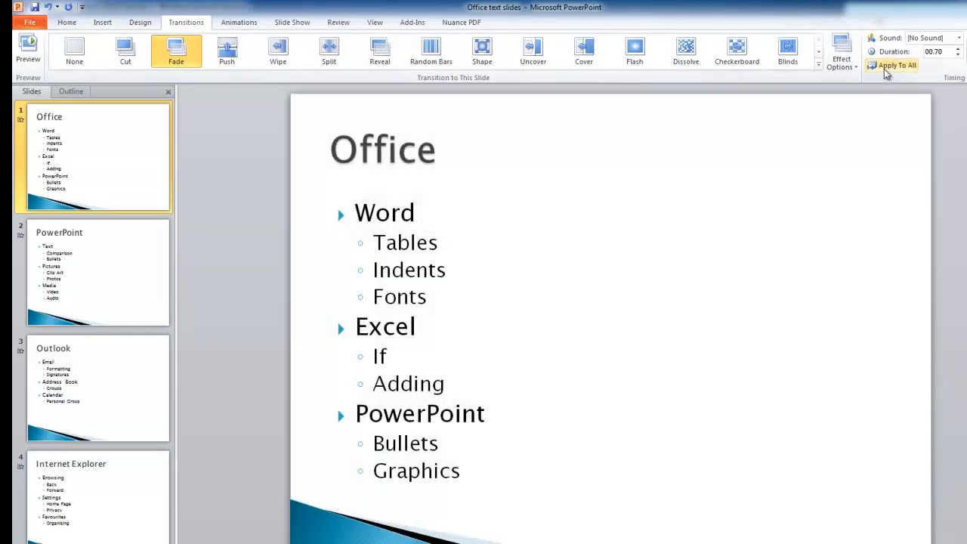
click(291, 23)
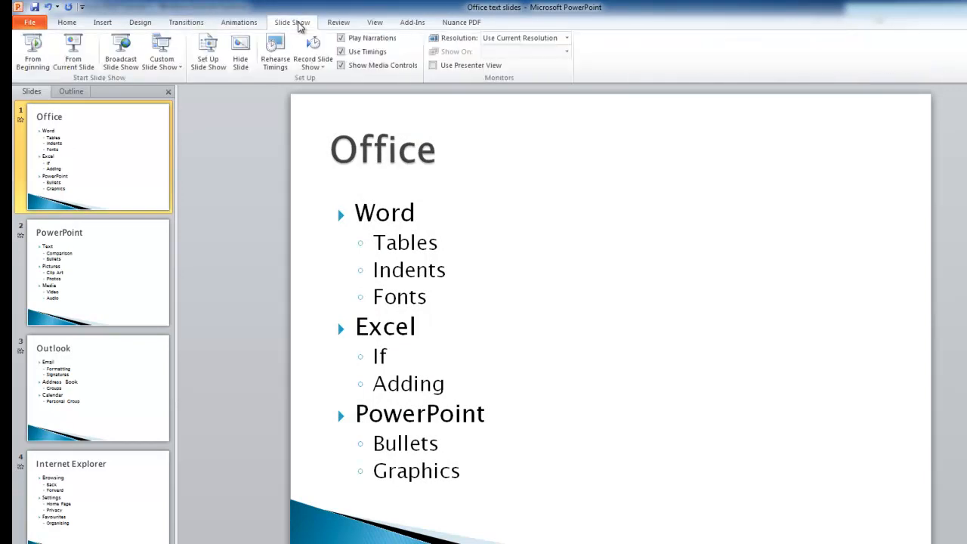
mouse_move(31, 52)
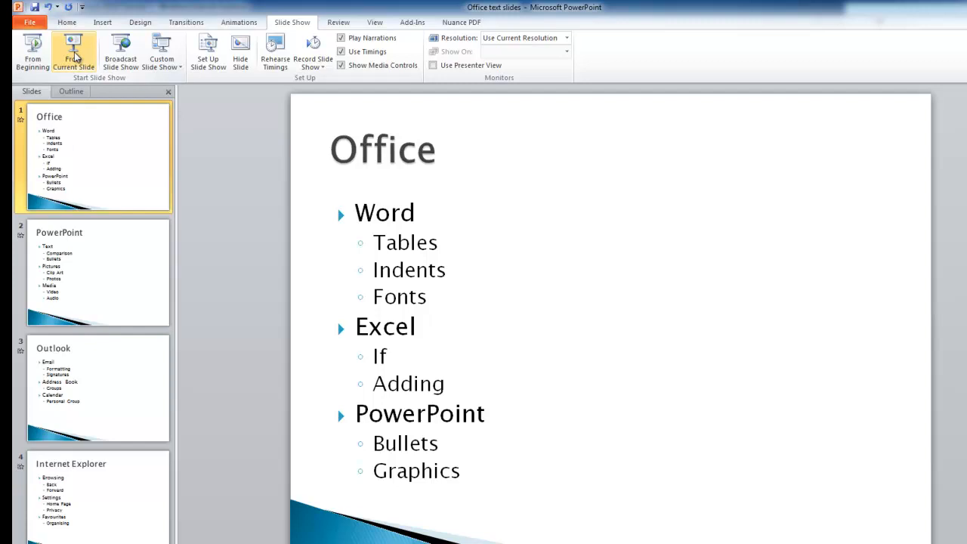
click(75, 46)
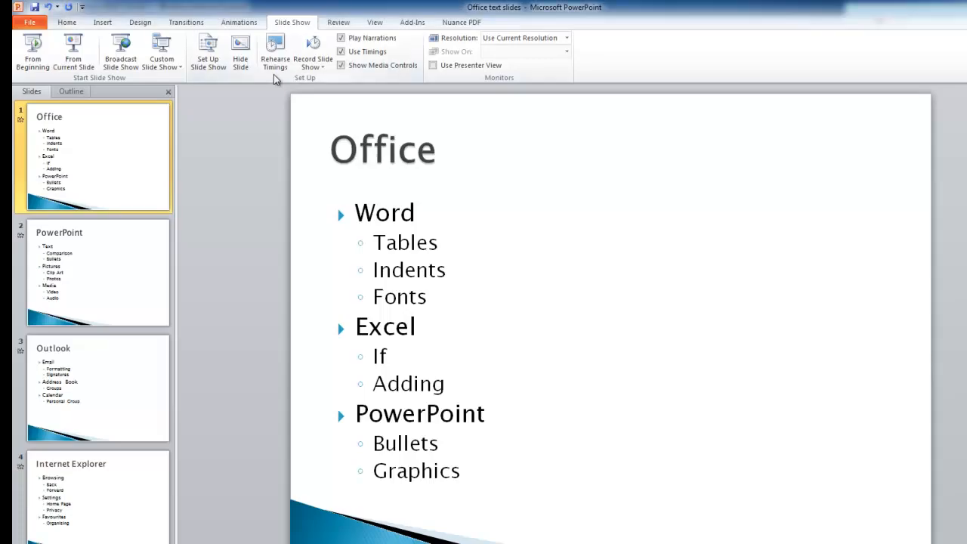
mouse_move(365, 127)
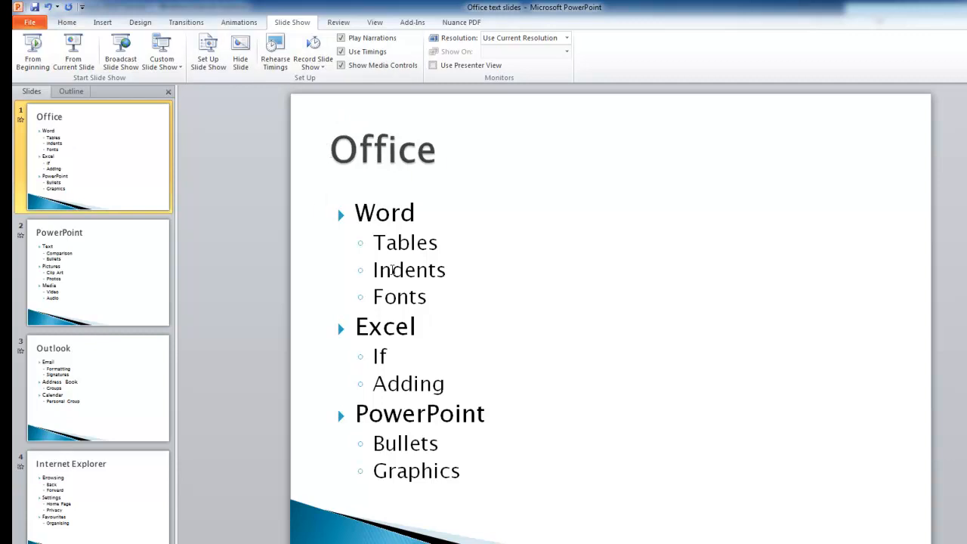
mouse_move(360, 242)
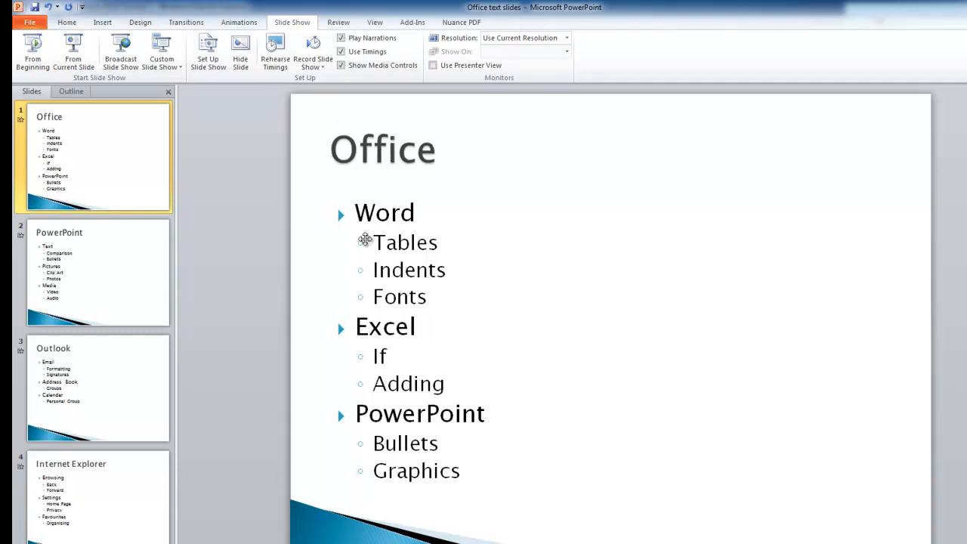
mouse_move(450, 444)
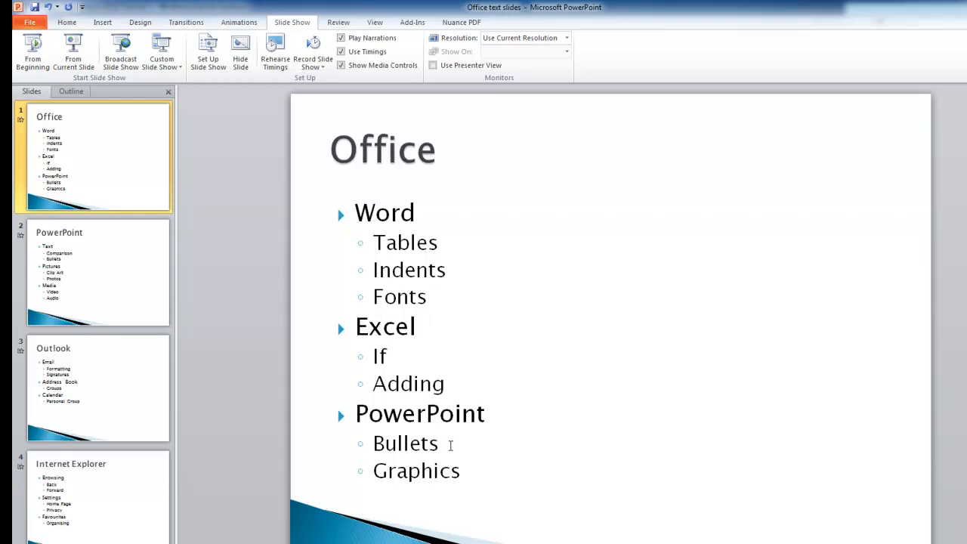
mouse_move(460, 438)
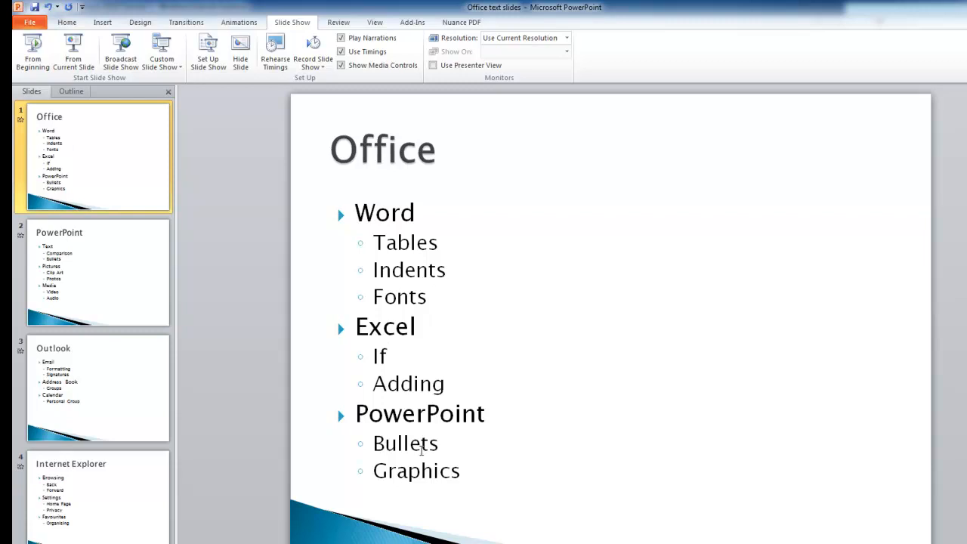
mouse_move(83, 152)
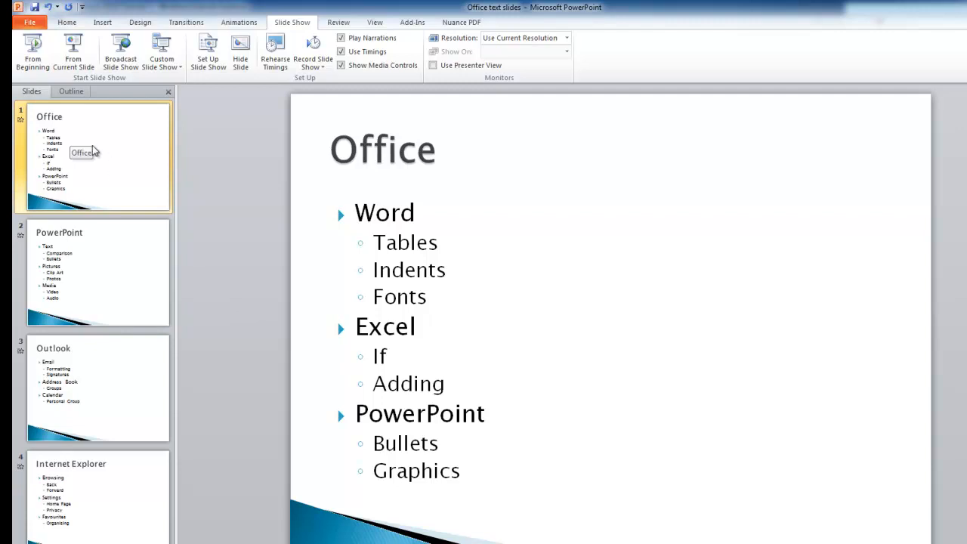
mouse_move(284, 216)
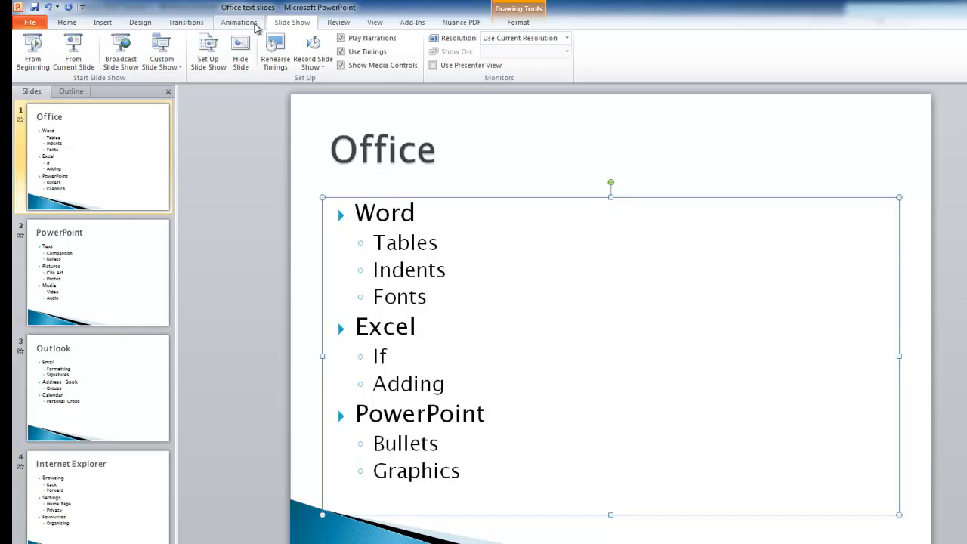
Give the Office slide's bulleted list a Fly In entrance animation.
click(238, 23)
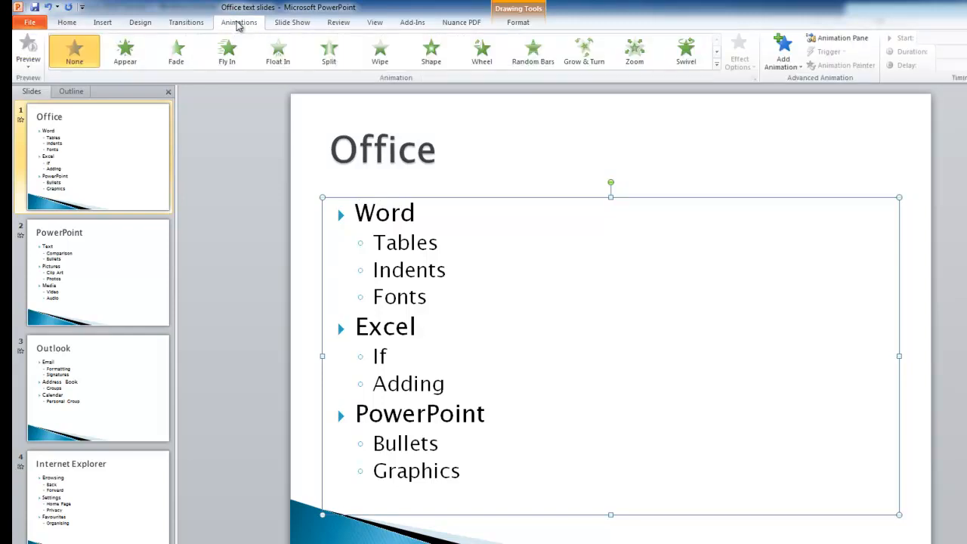
mouse_move(211, 29)
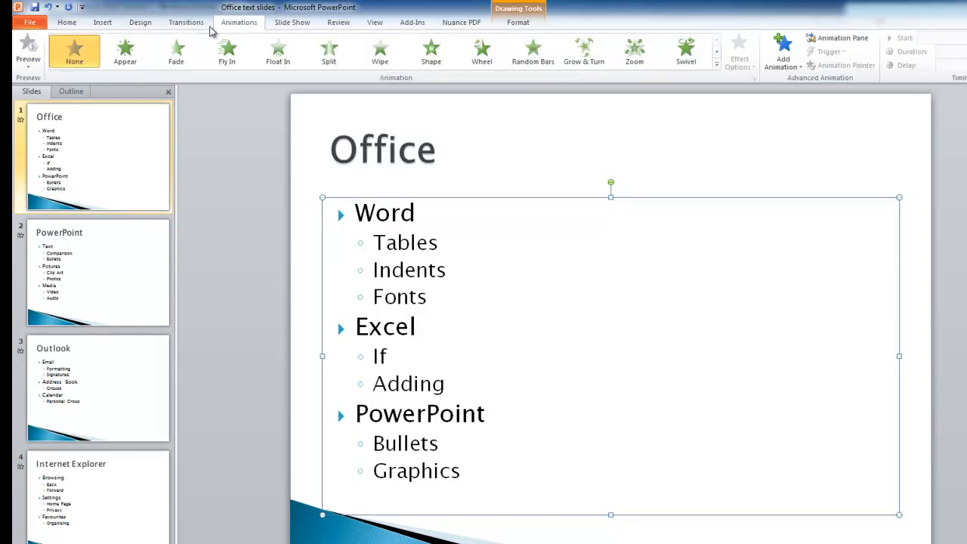
click(226, 49)
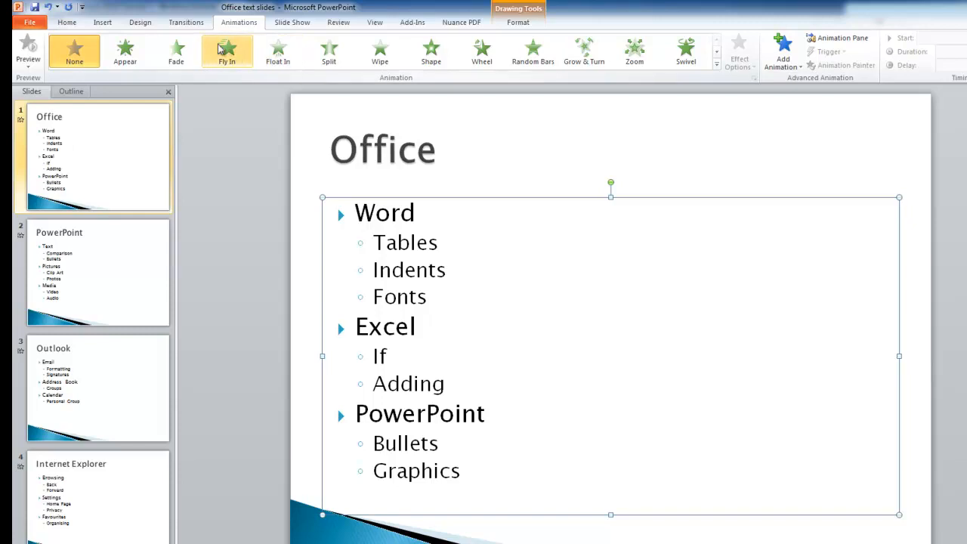
click(227, 51)
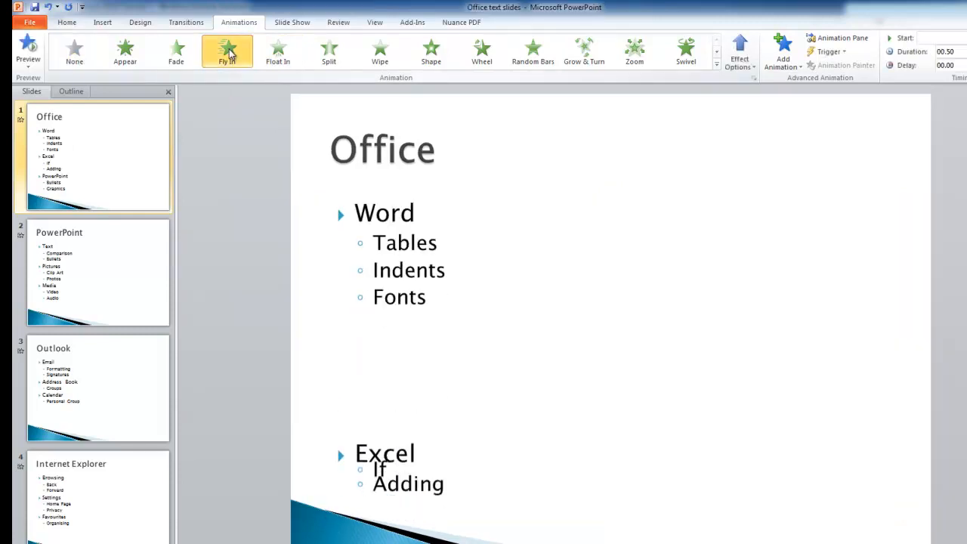
click(227, 52)
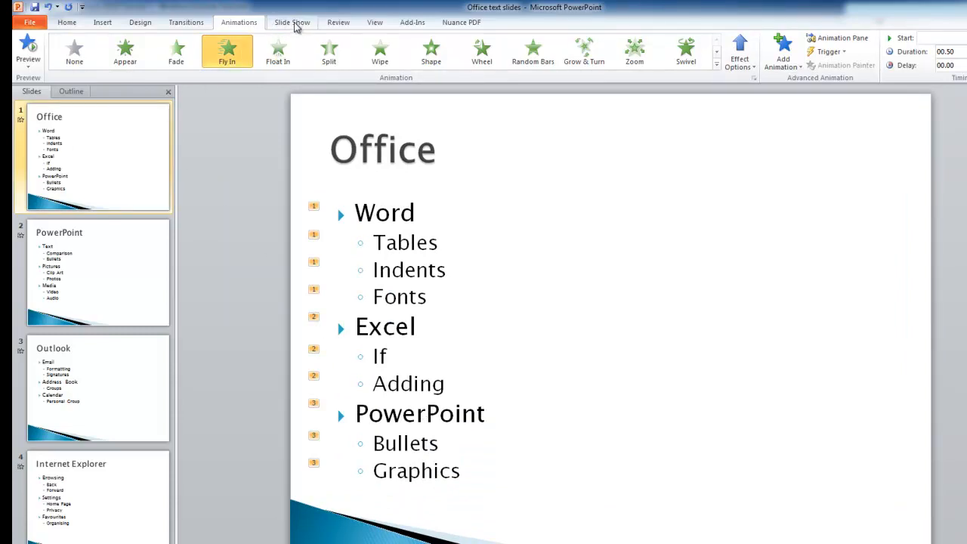
click(291, 23)
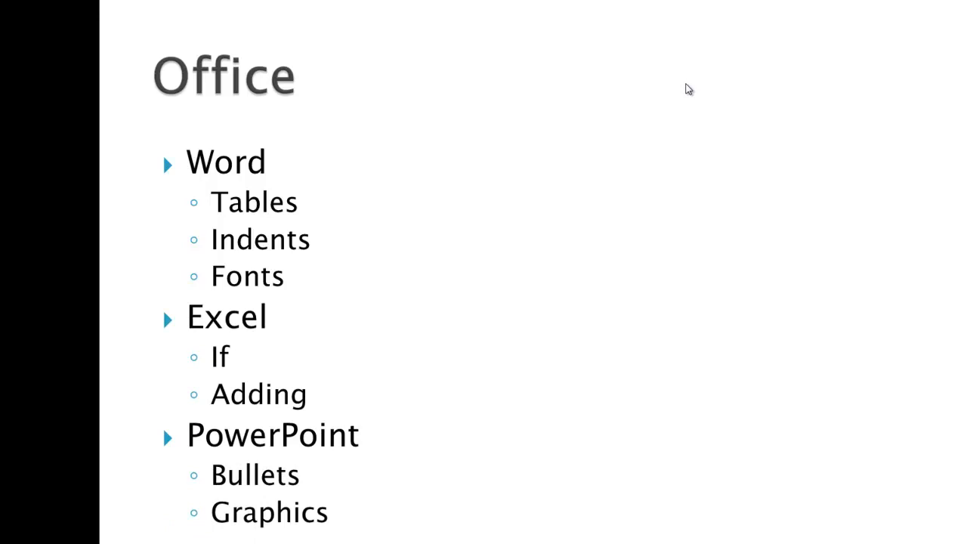
mouse_move(602, 69)
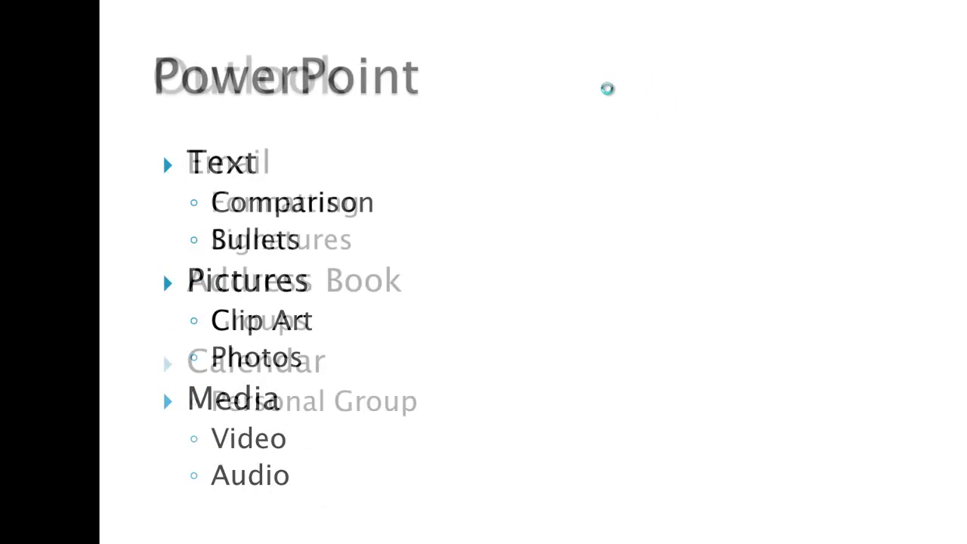
key(Escape)
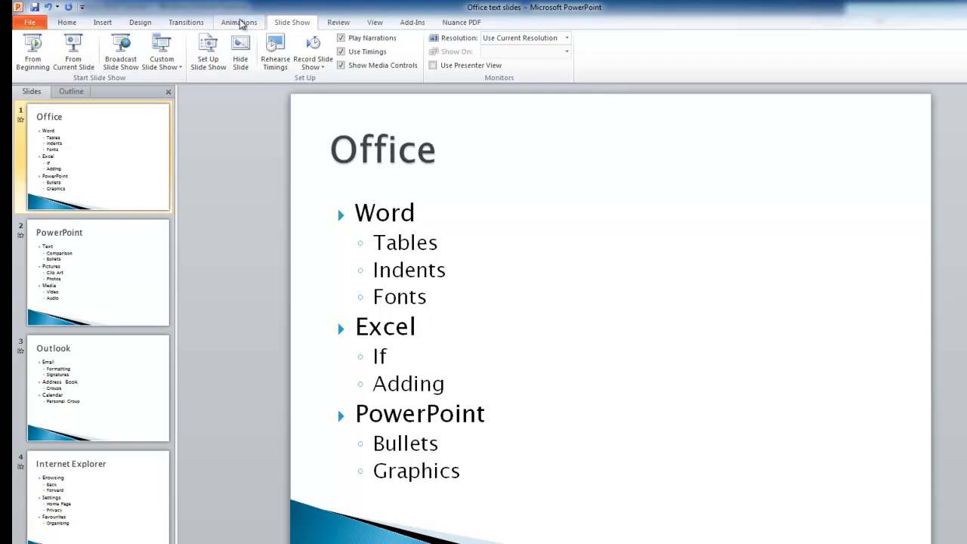
Check the animation settings, then switch to the presentation view choices.
click(239, 22)
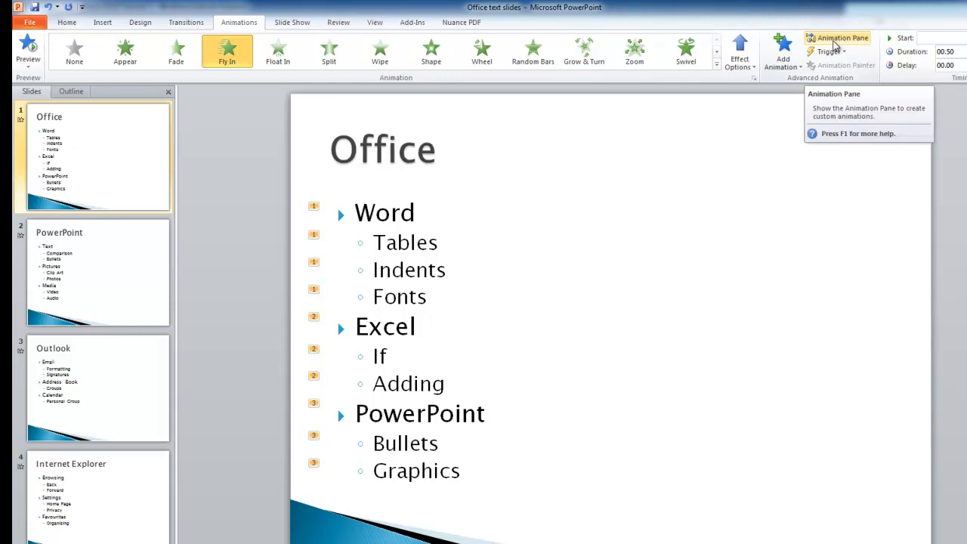
mouse_move(828, 52)
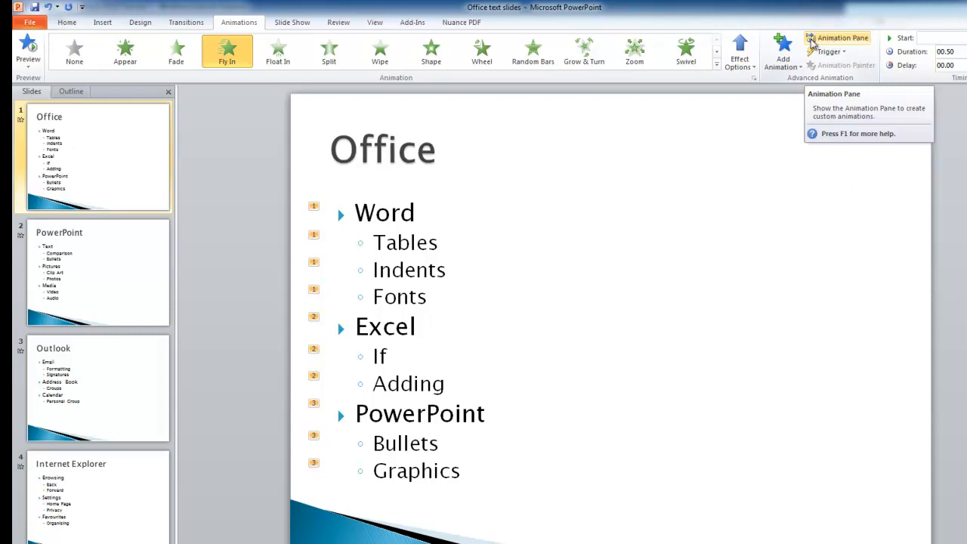
click(375, 23)
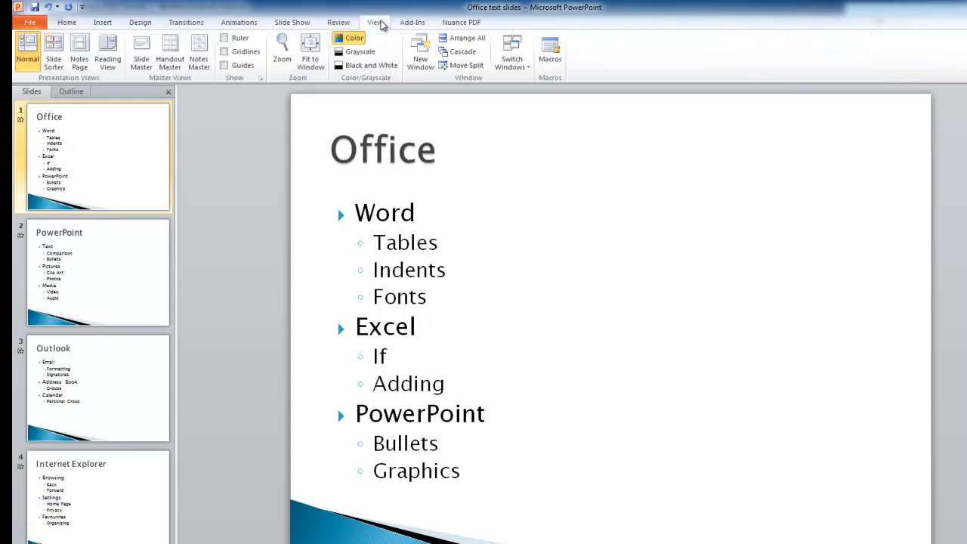
mouse_move(381, 18)
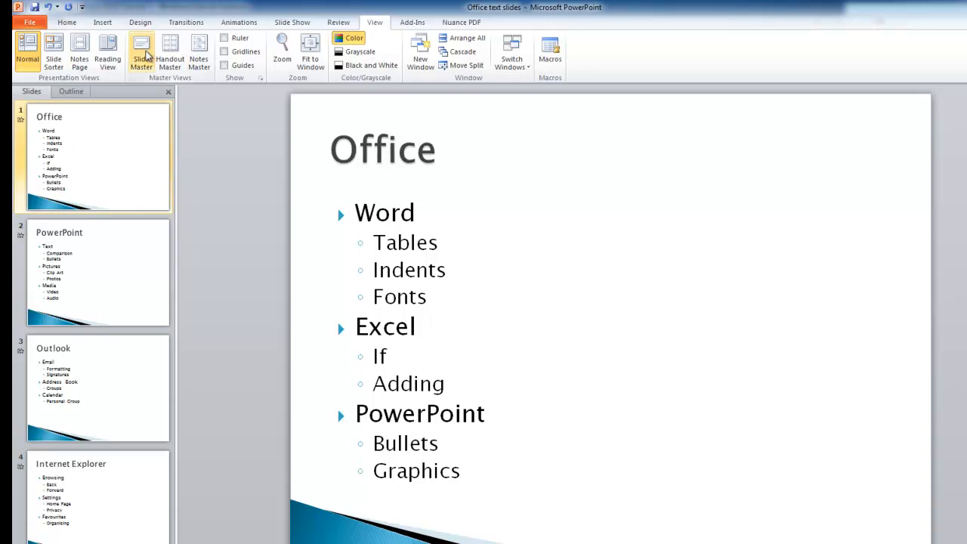
Enter Slide Master view and select the main master slide.
click(142, 53)
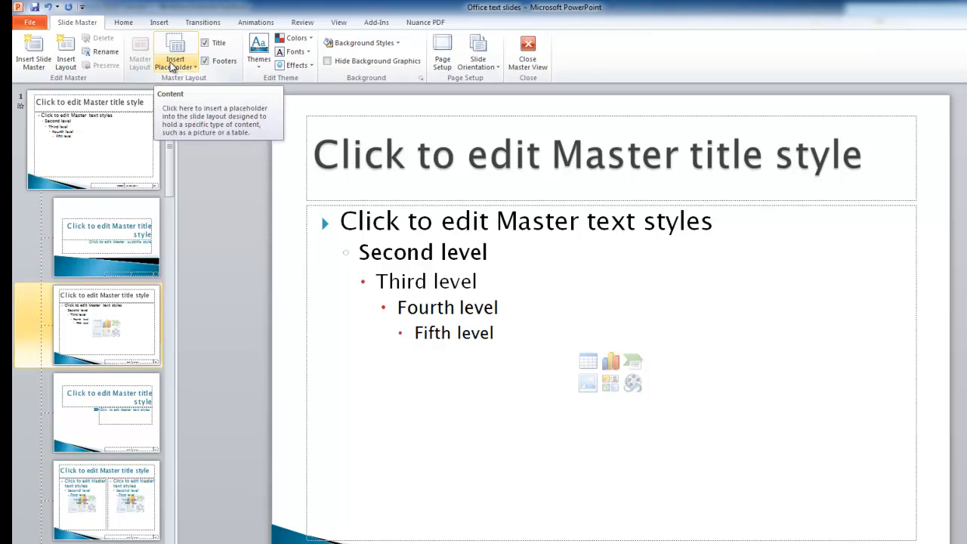
mouse_move(169, 180)
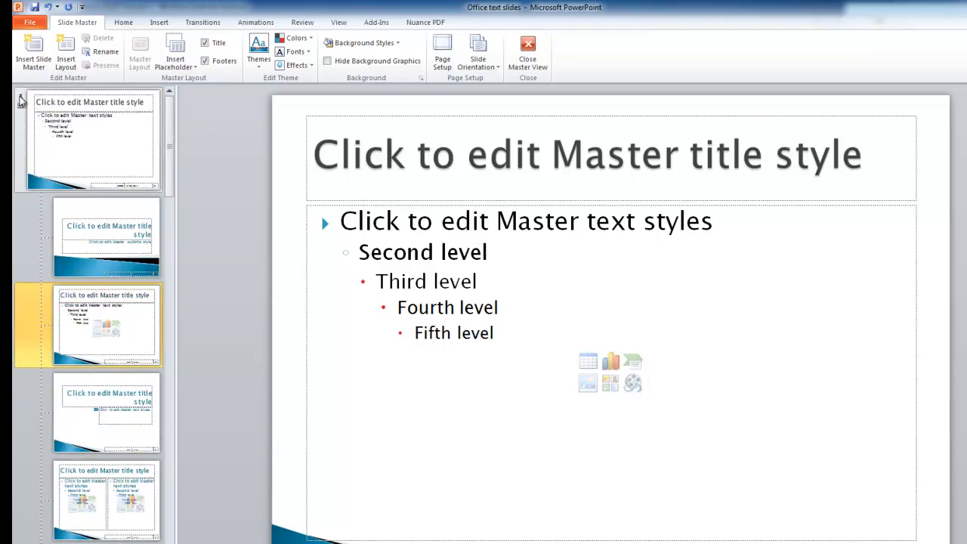
click(92, 142)
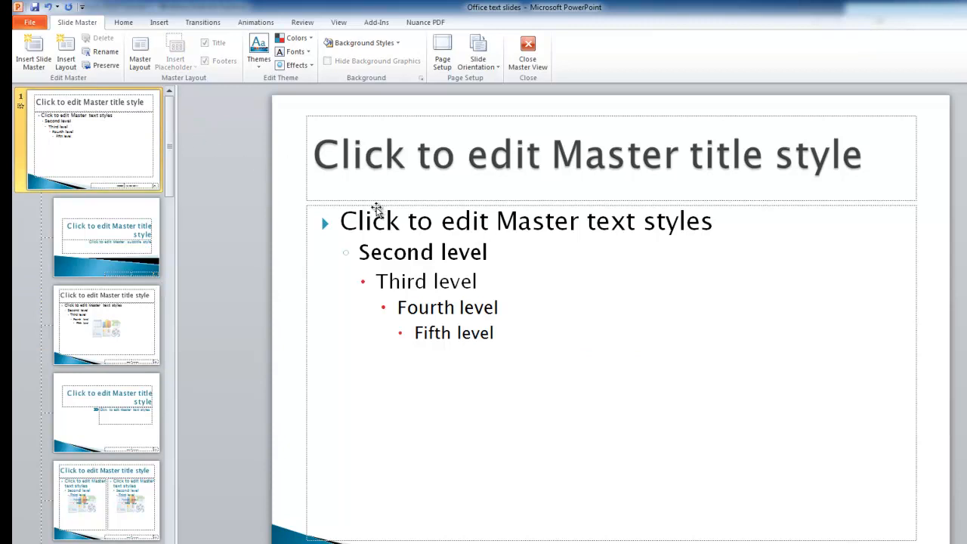
mouse_move(319, 236)
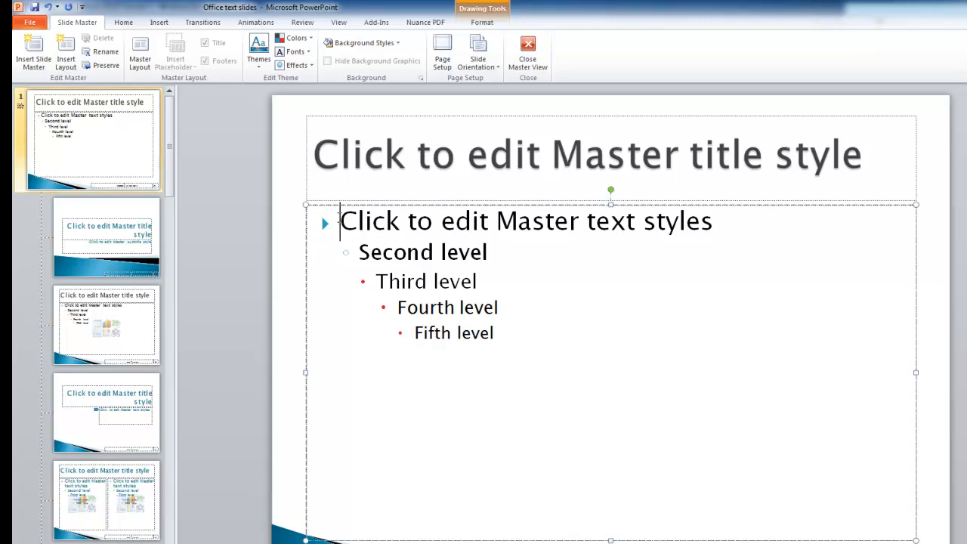
Colour the master's first-level bullet text green from the Home font colours.
triple_click(526, 220)
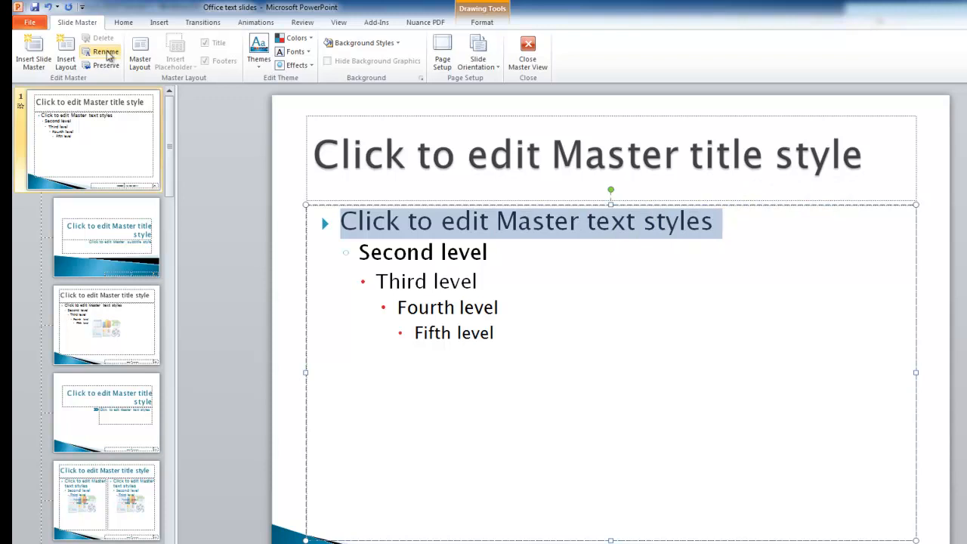
click(124, 21)
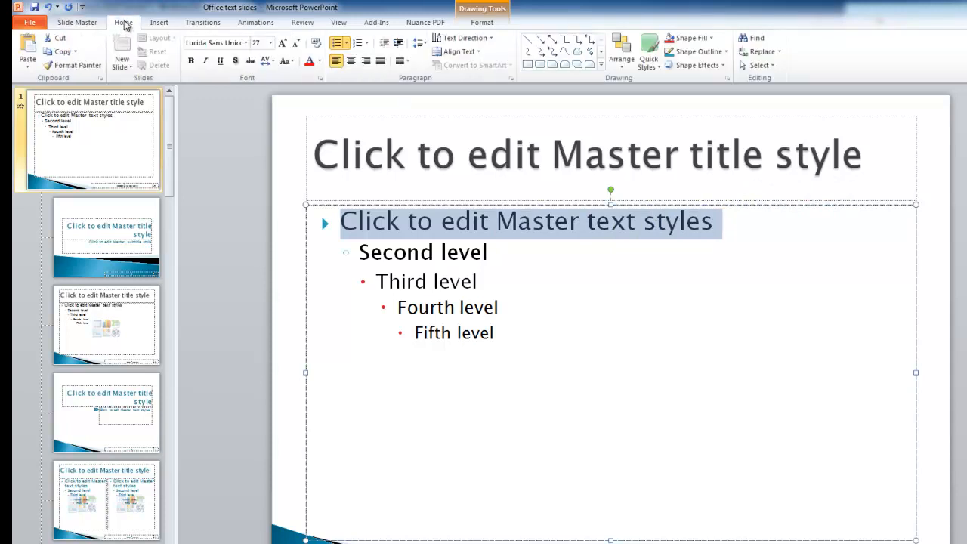
mouse_move(343, 82)
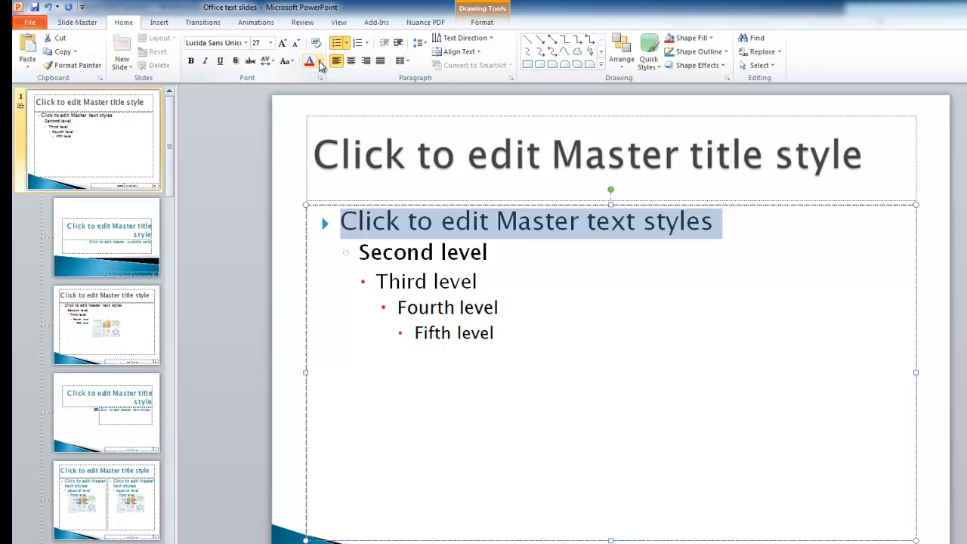
click(317, 61)
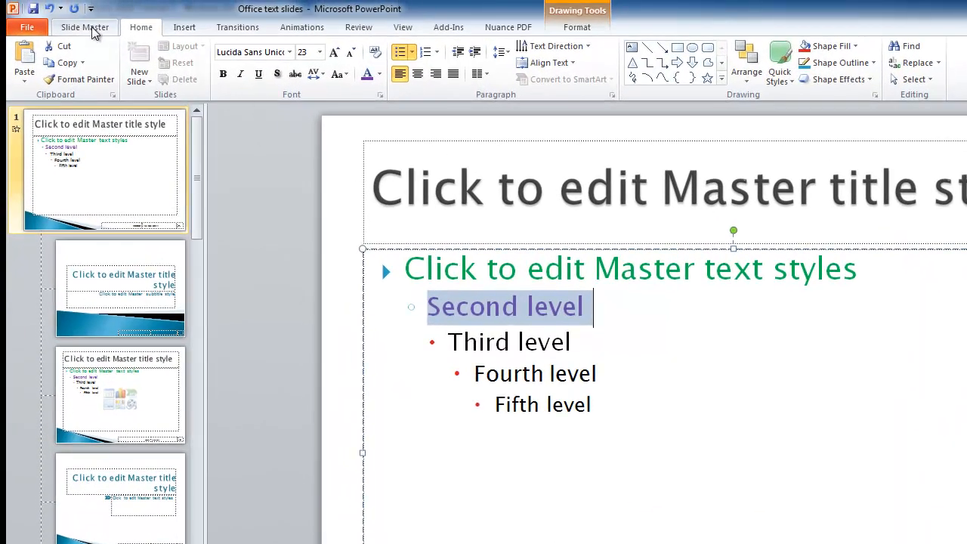
click(84, 27)
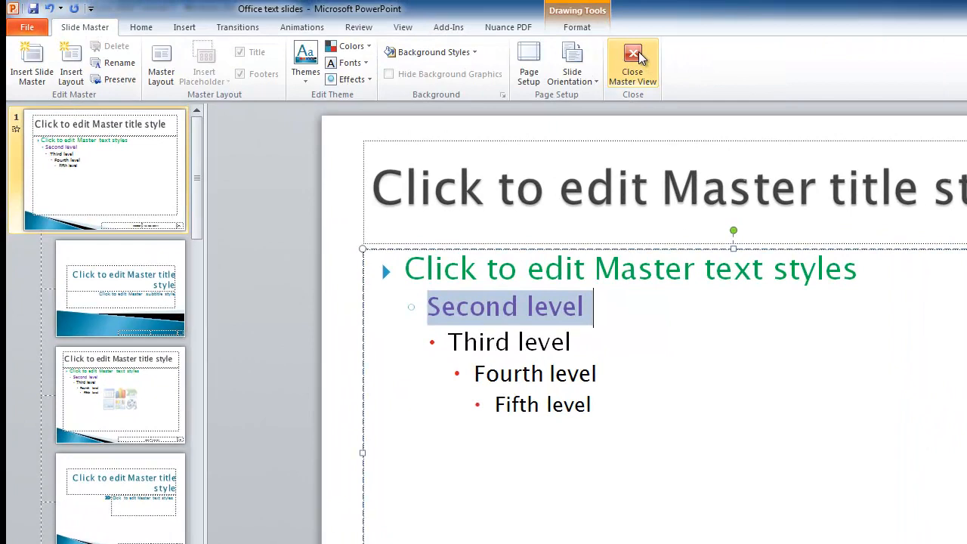
mouse_move(641, 59)
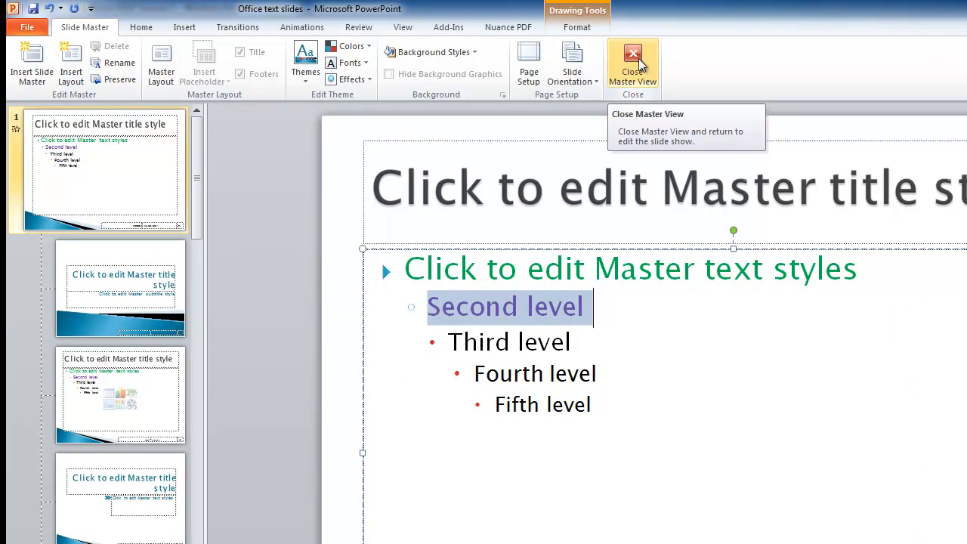
Close Master View and check the Internet Explorer slide's new bullet colours.
click(631, 57)
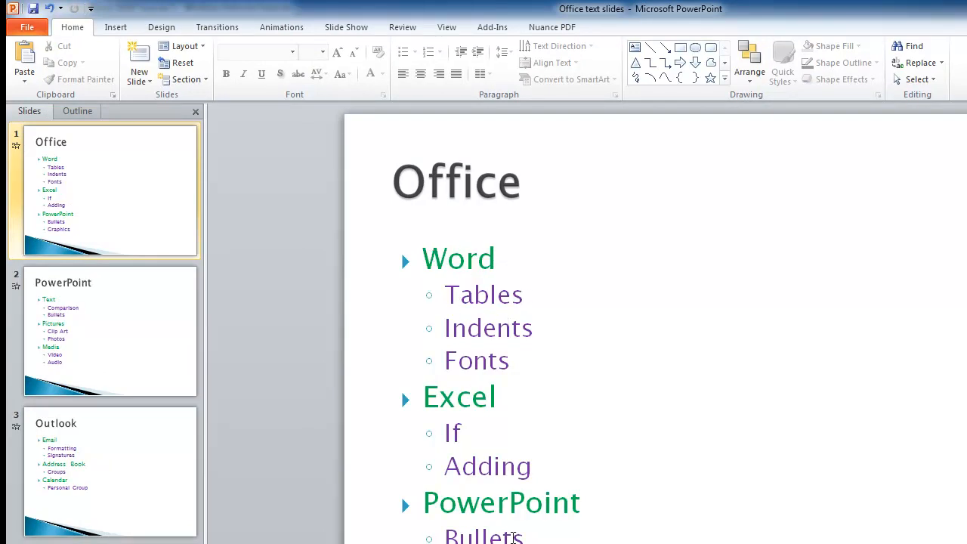
click(108, 469)
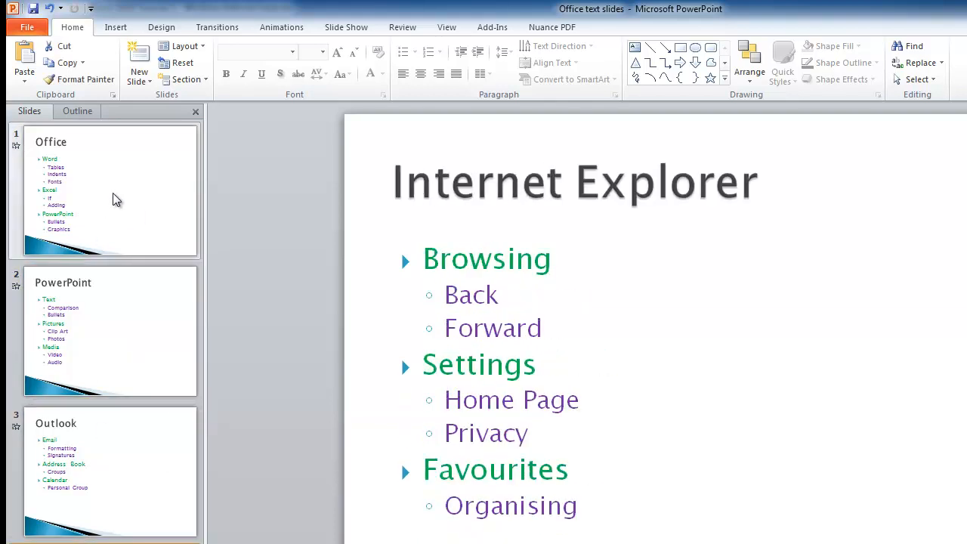
mouse_move(115, 198)
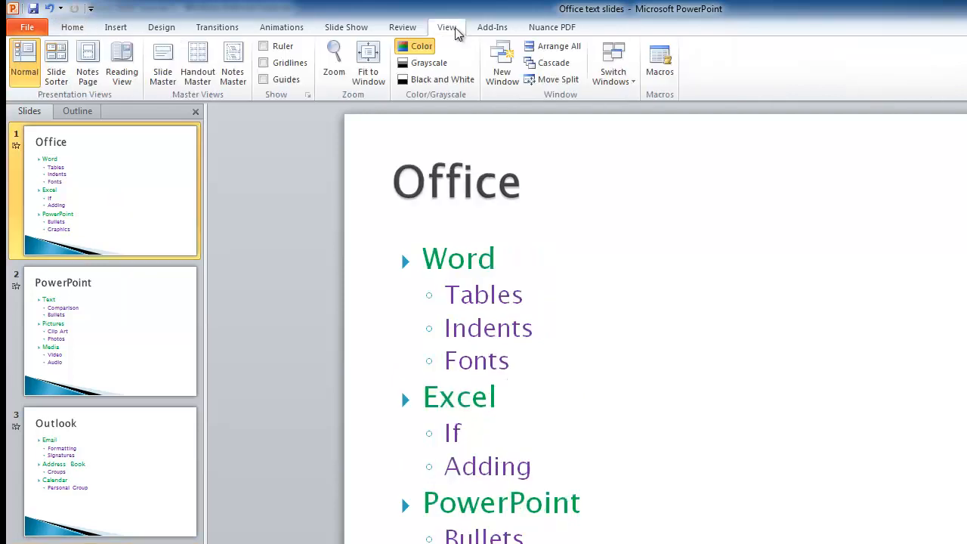
In the slide master give the bullet text a Fly In animation, then close Master View.
click(163, 60)
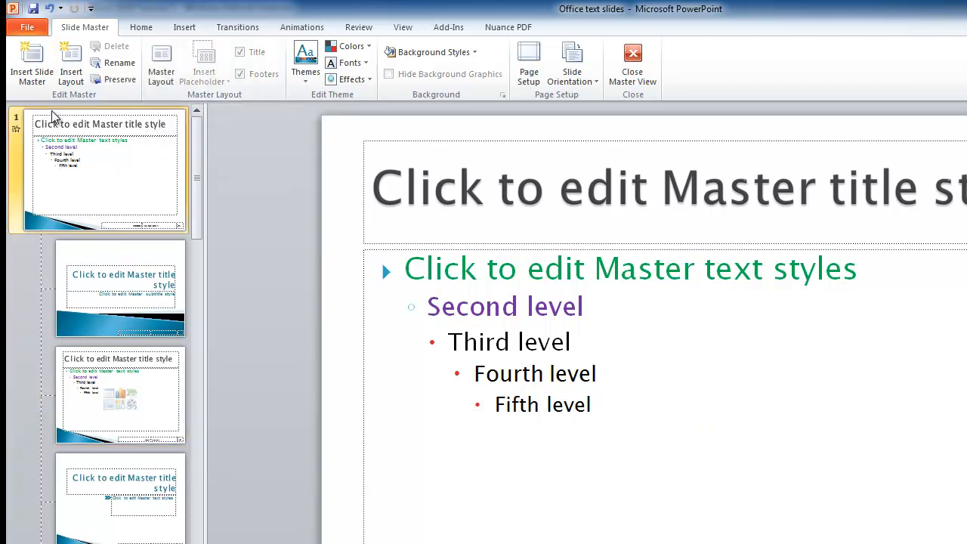
mouse_move(365, 254)
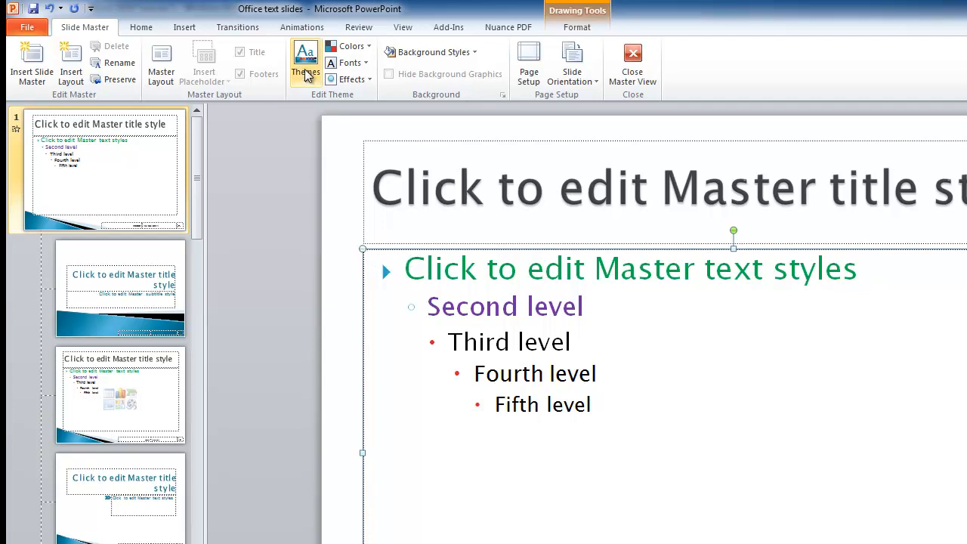
mouse_move(302, 27)
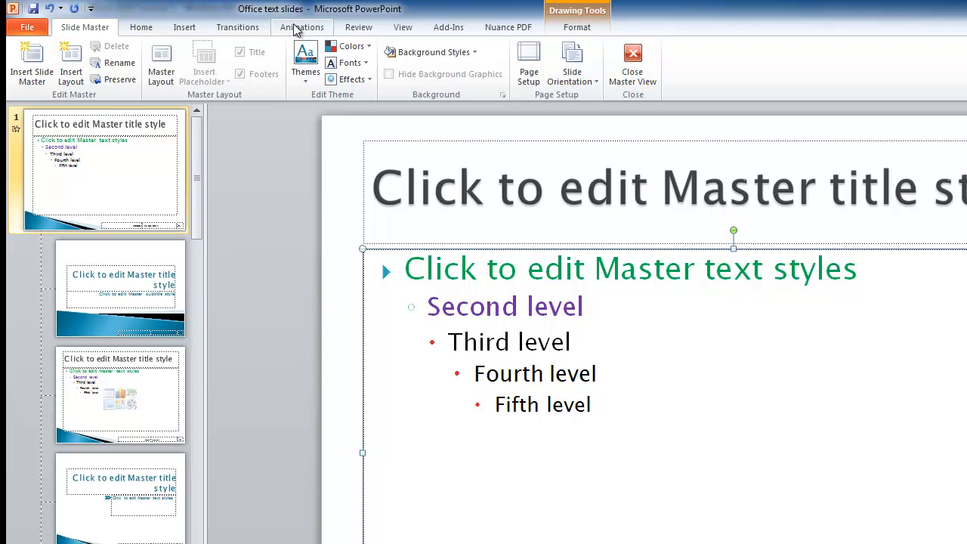
click(302, 27)
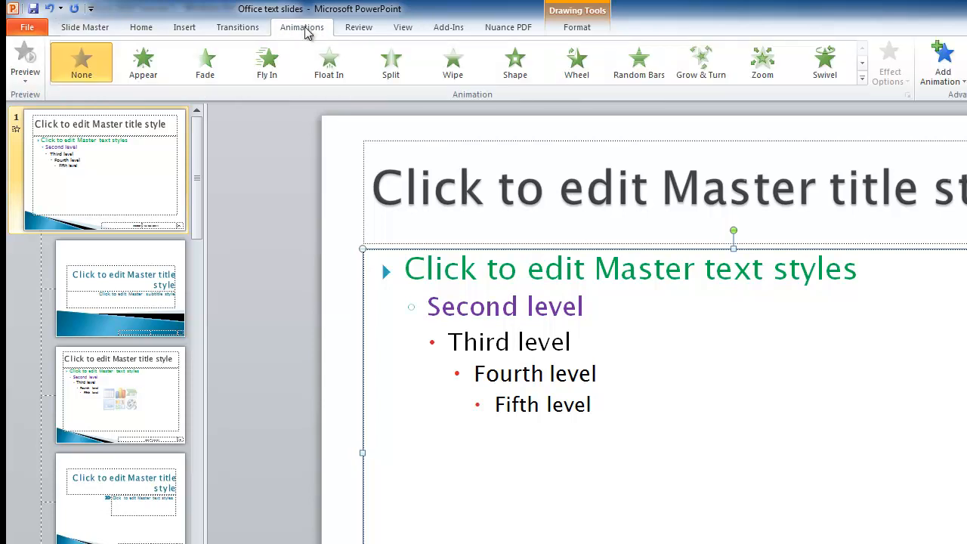
click(266, 61)
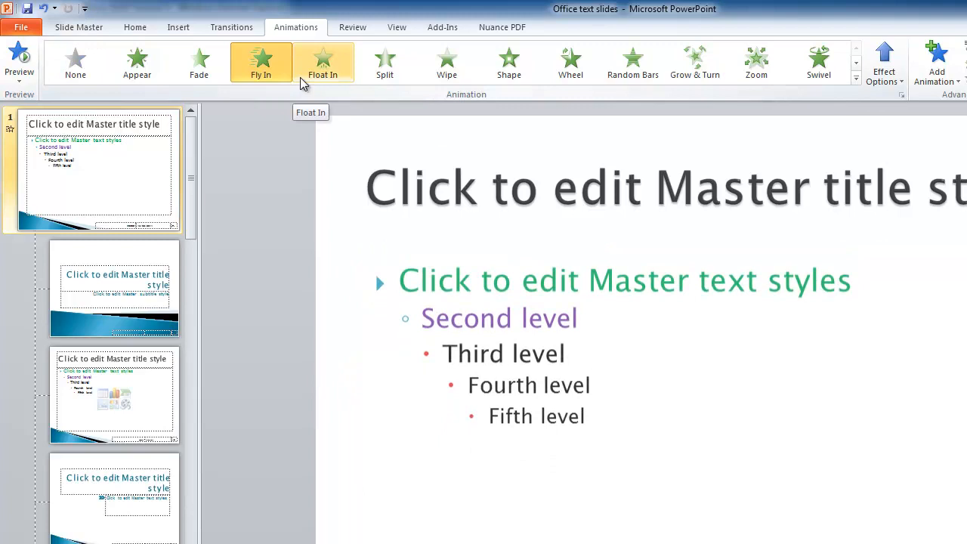
click(260, 62)
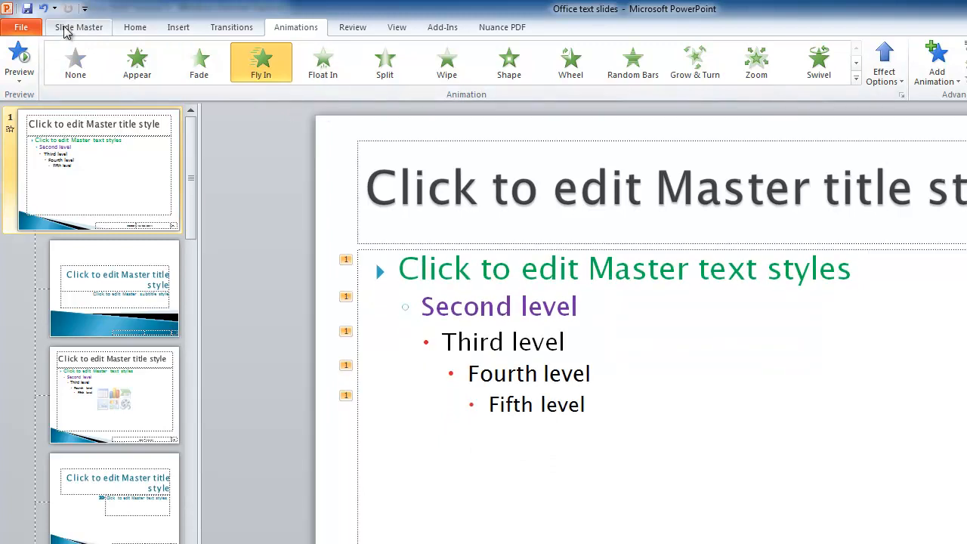
click(75, 27)
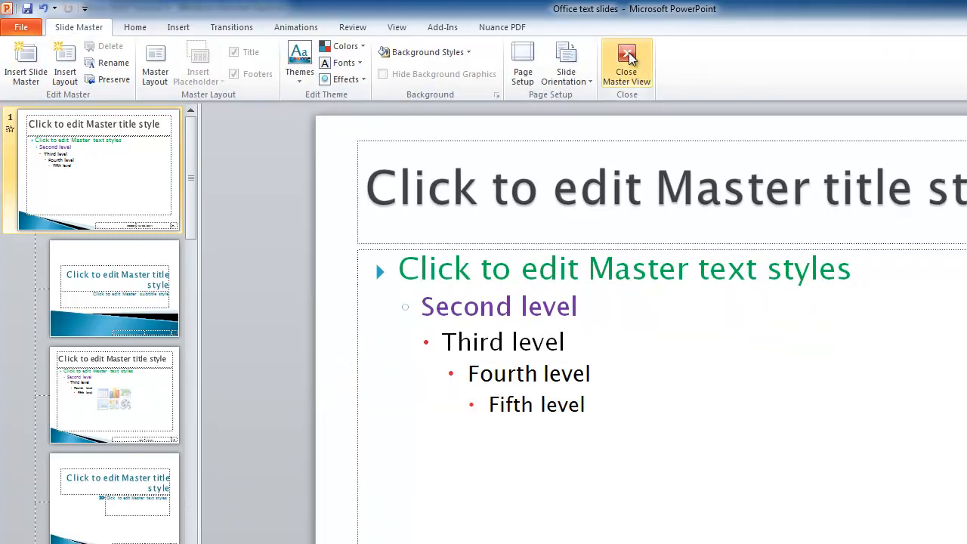
click(626, 59)
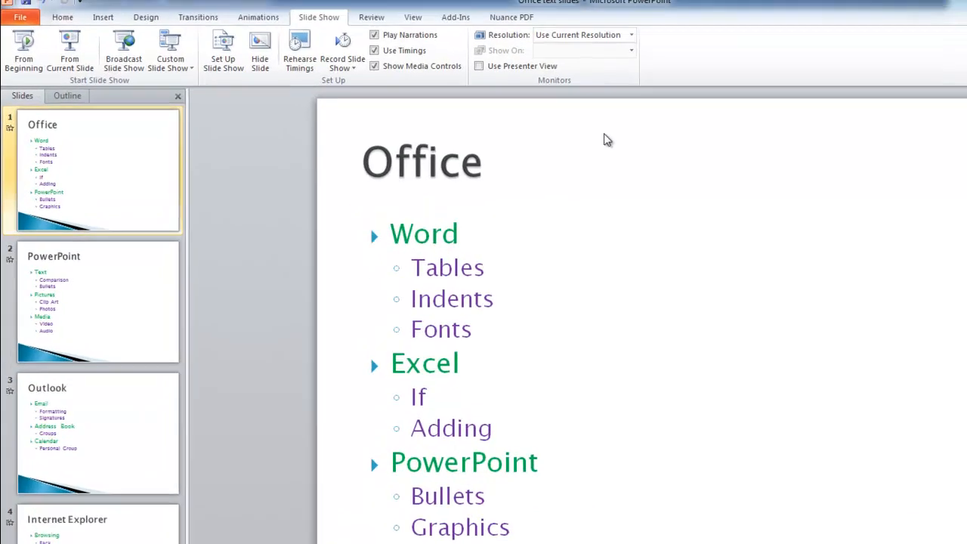
click(441, 27)
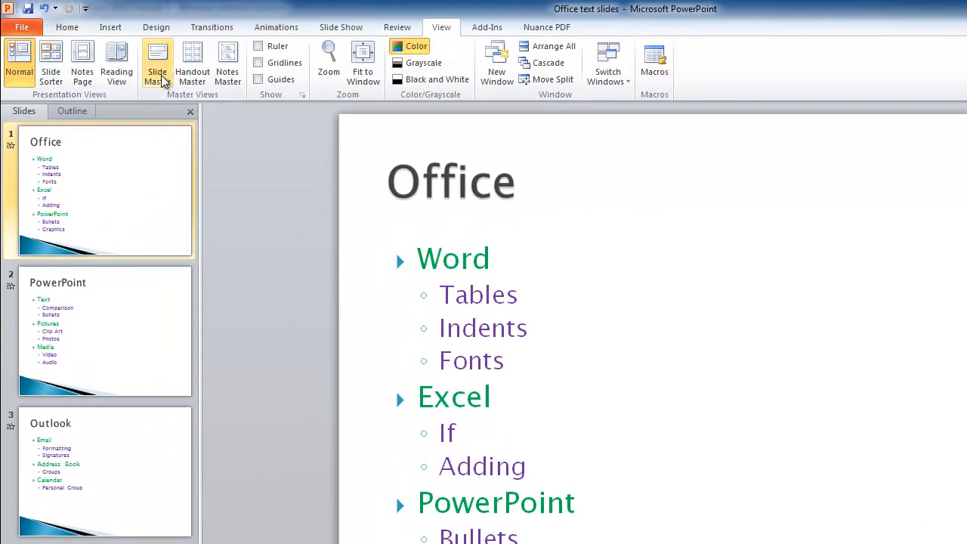
Insert the Hydrangeas picture from Sample Pictures onto the slide master as a top-right logo.
click(157, 62)
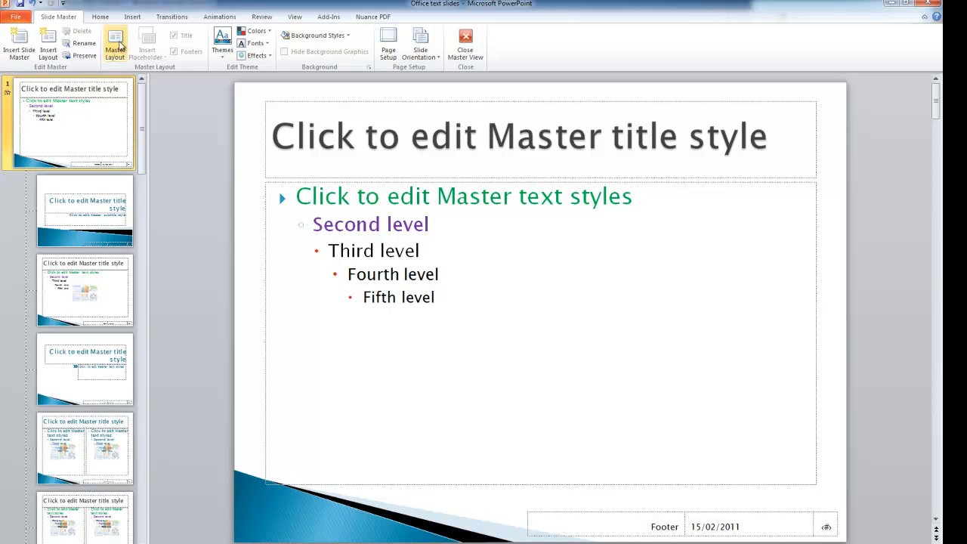
click(130, 15)
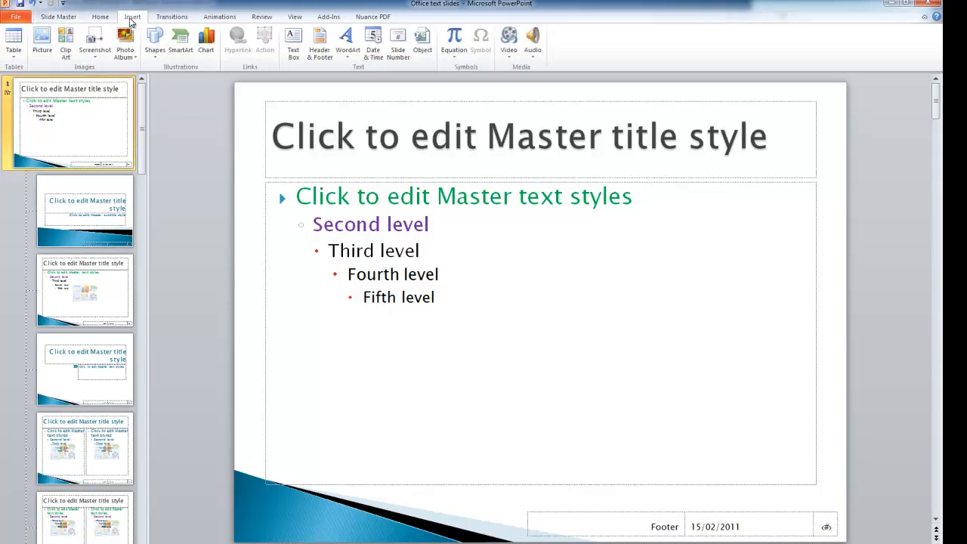
mouse_move(65, 42)
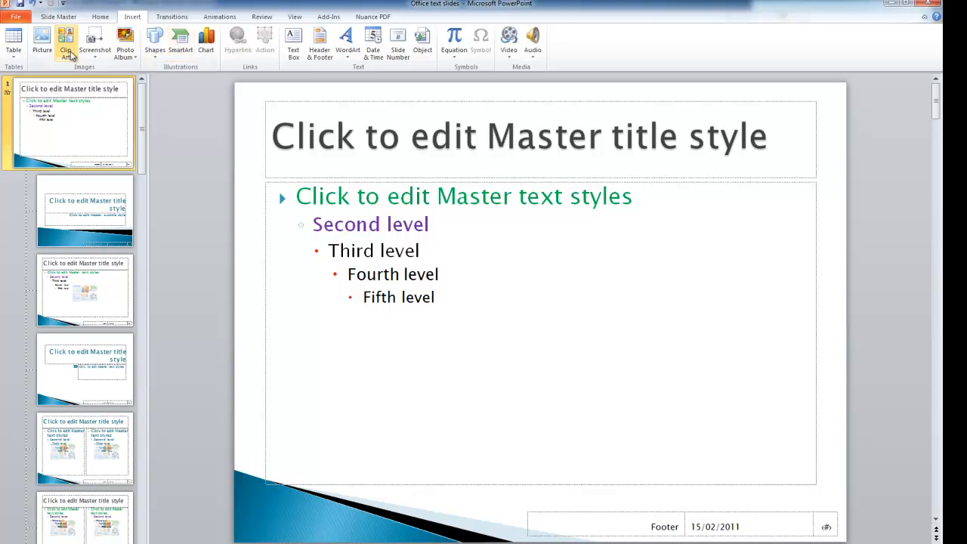
click(43, 38)
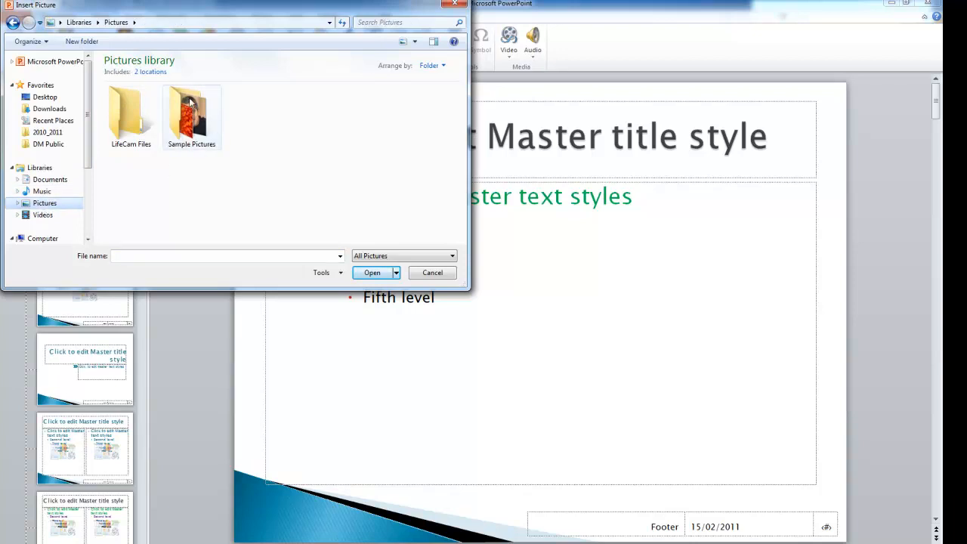
double_click(191, 109)
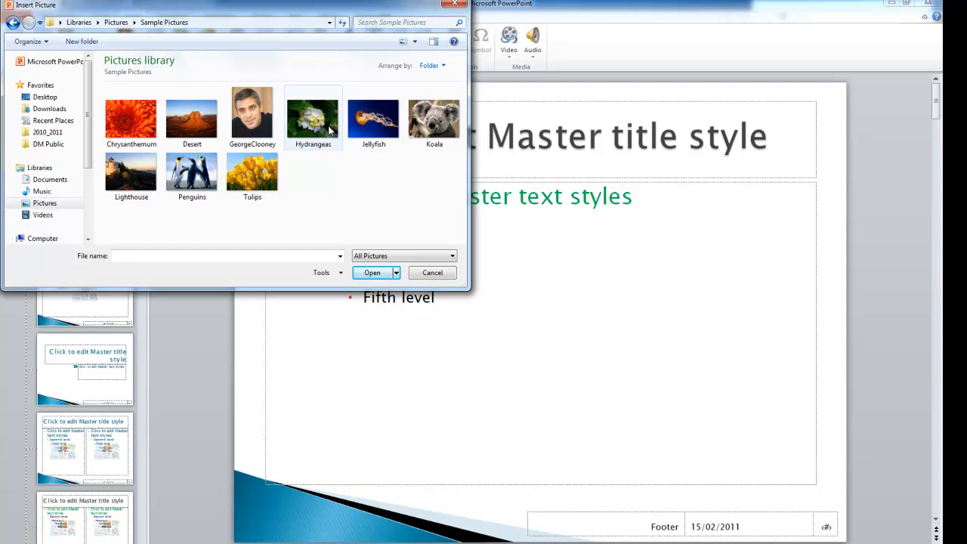
click(313, 113)
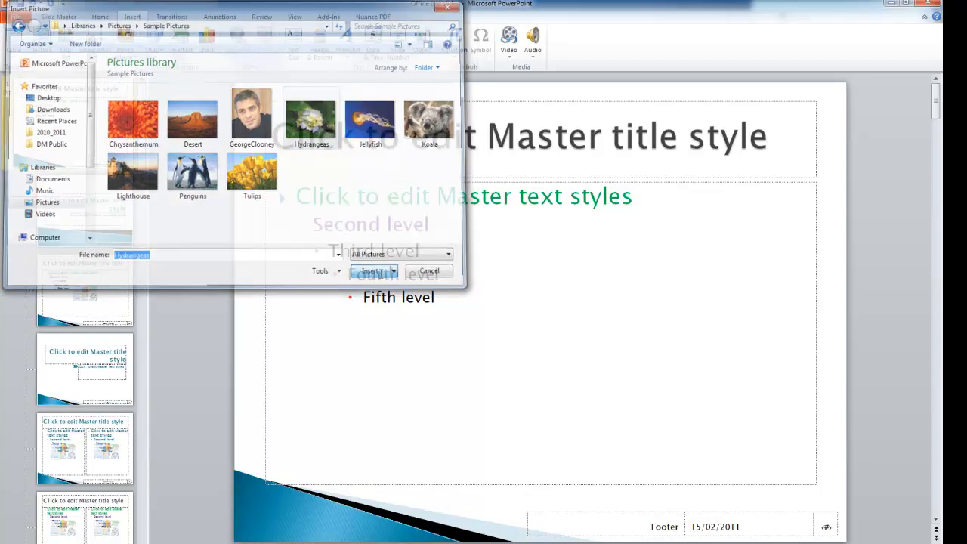
click(369, 271)
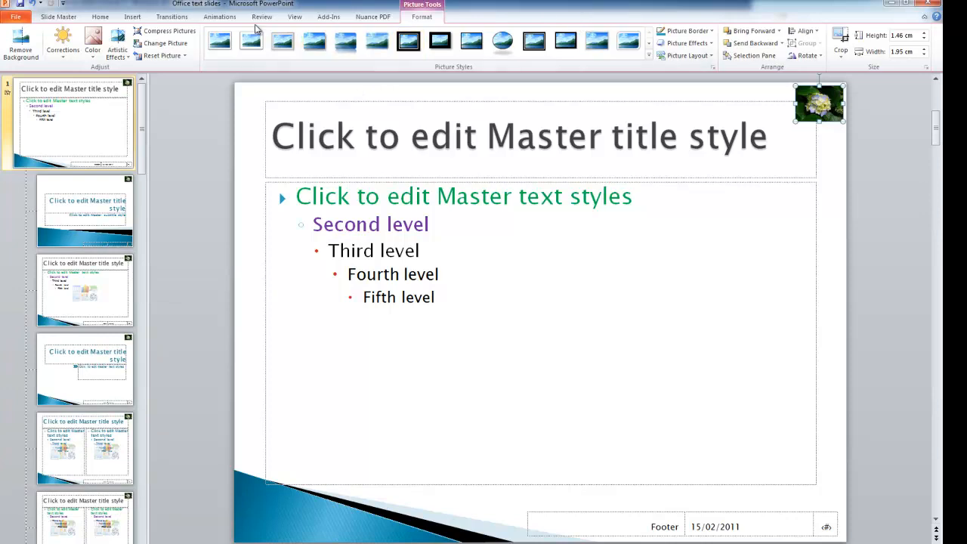
Close Slide Master view so the Hydrangeas logo shows on every slide.
click(56, 15)
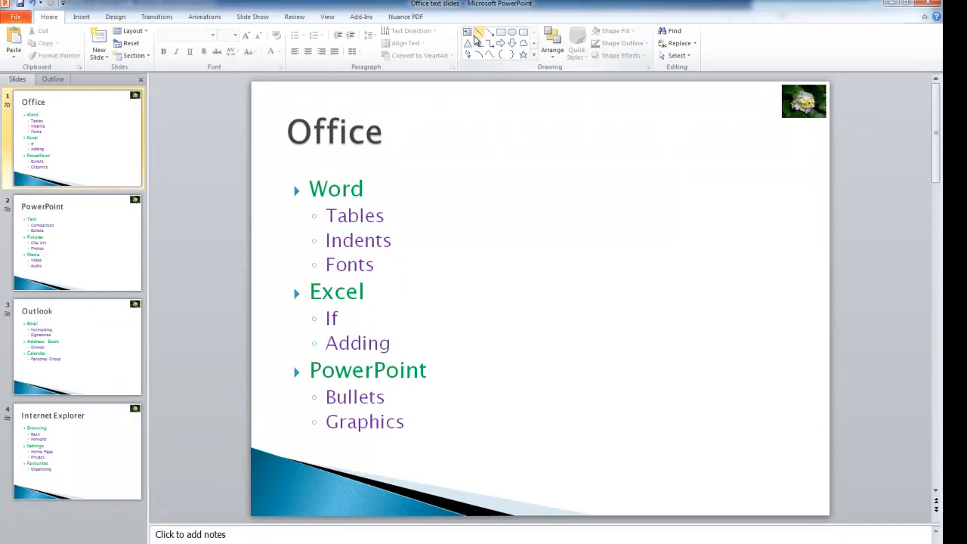
mouse_move(810, 118)
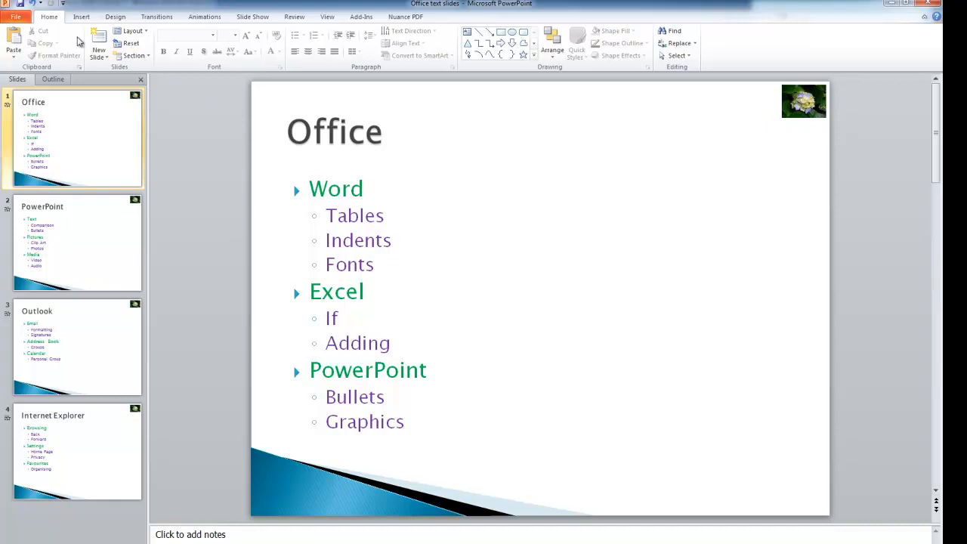
click(107, 15)
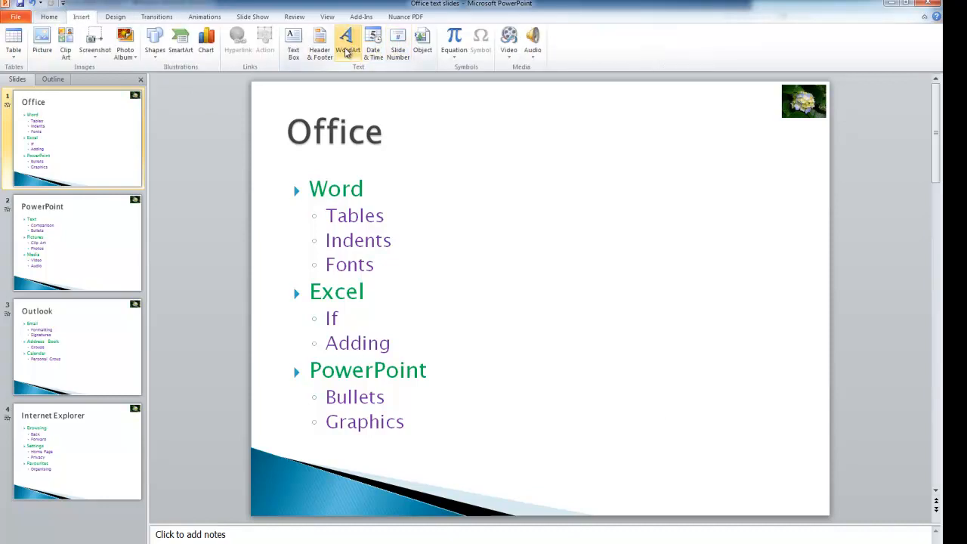
Apply date, slide number and an LyIT footer to all slides via Header & Footer.
click(319, 44)
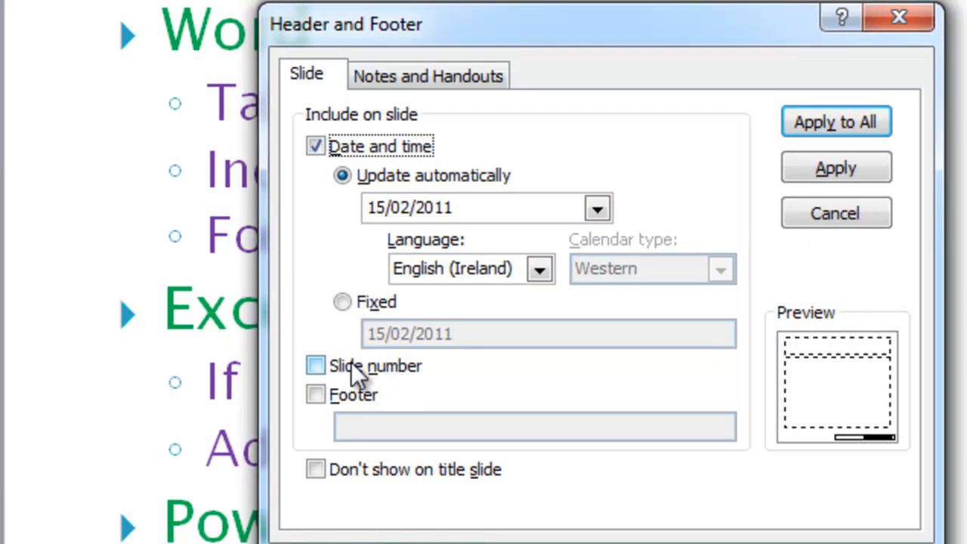
click(315, 367)
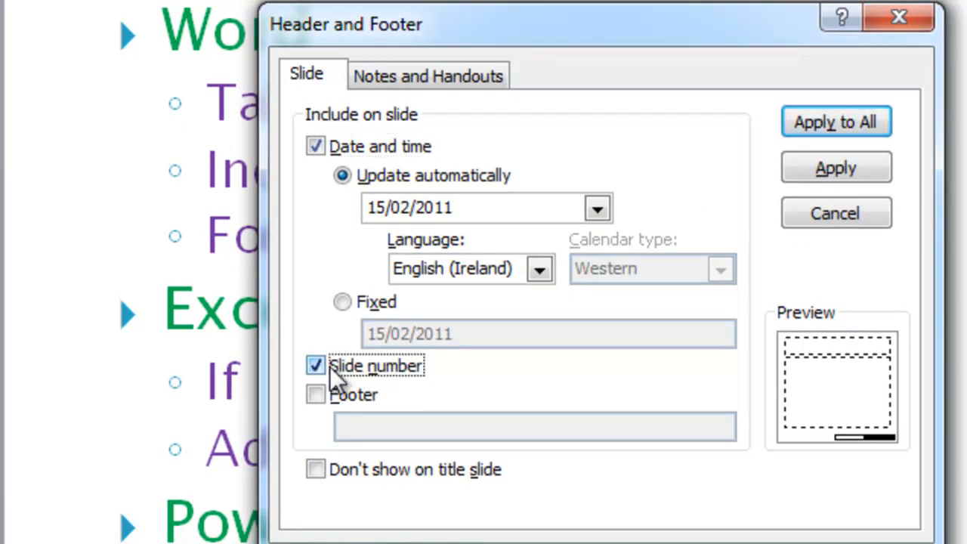
click(314, 396)
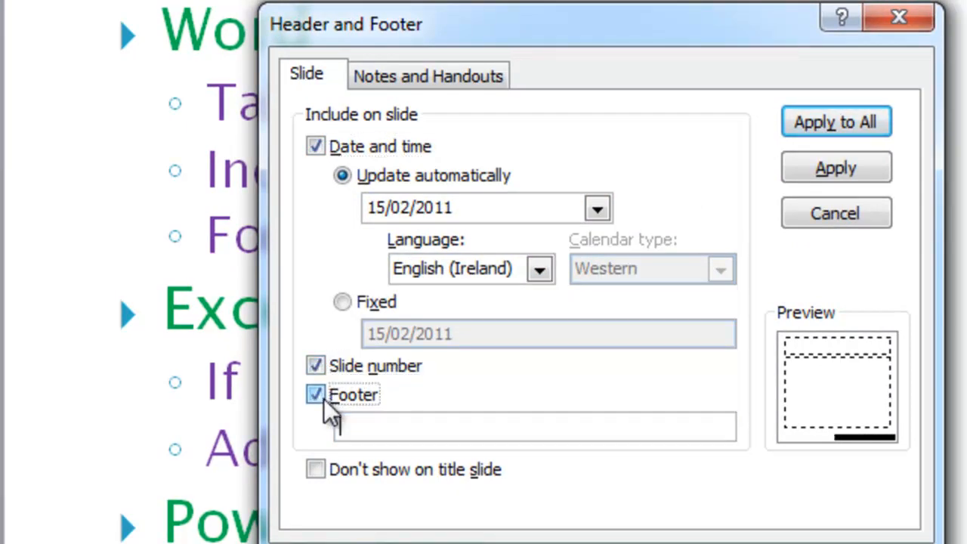
click(369, 426)
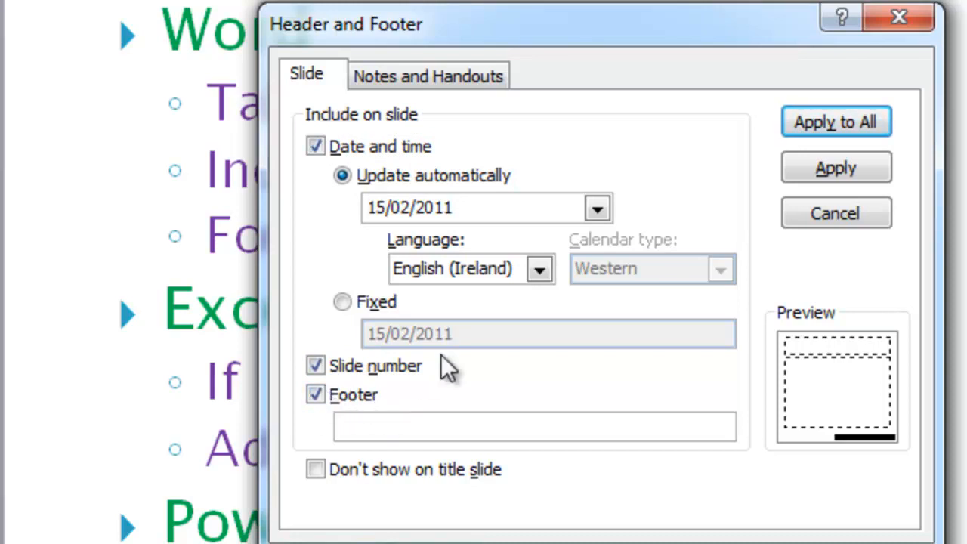
text(LyIT)
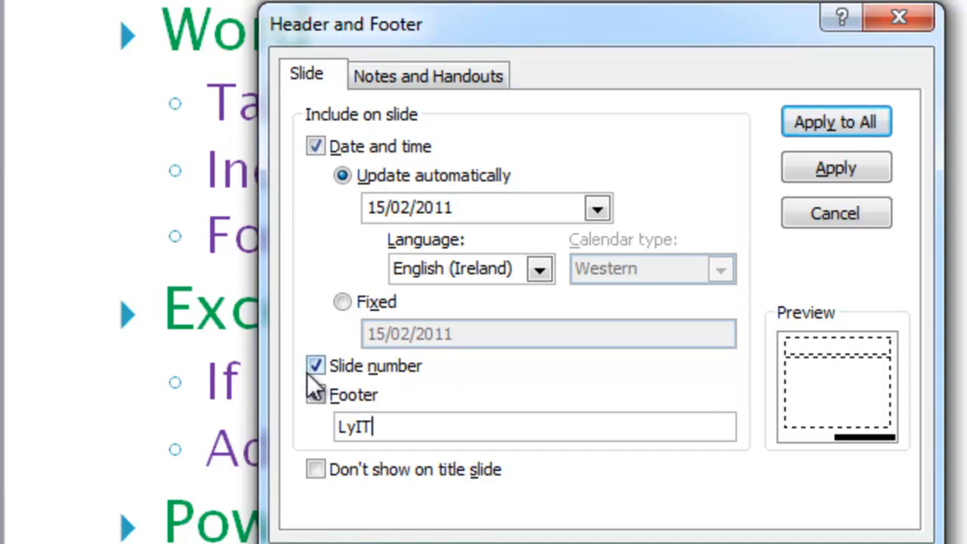
click(314, 395)
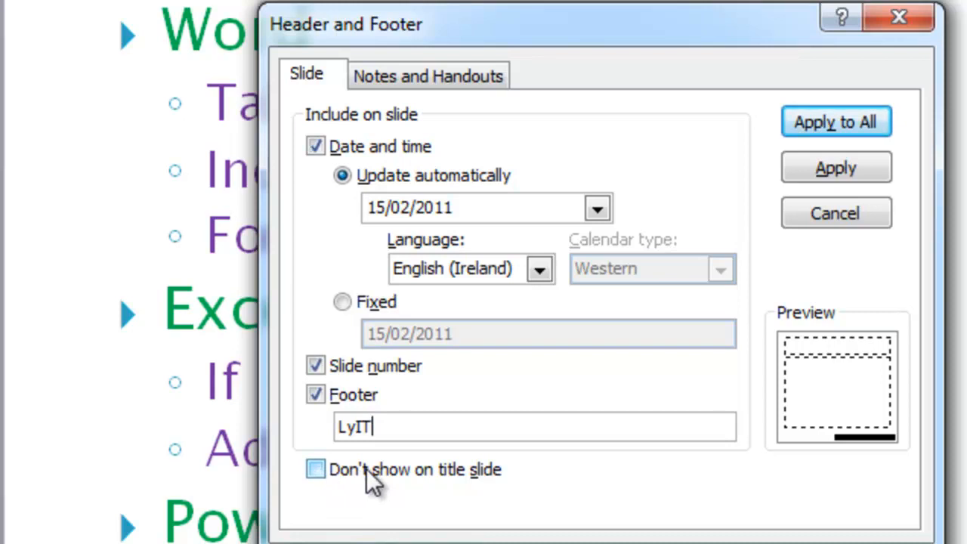
mouse_move(830, 130)
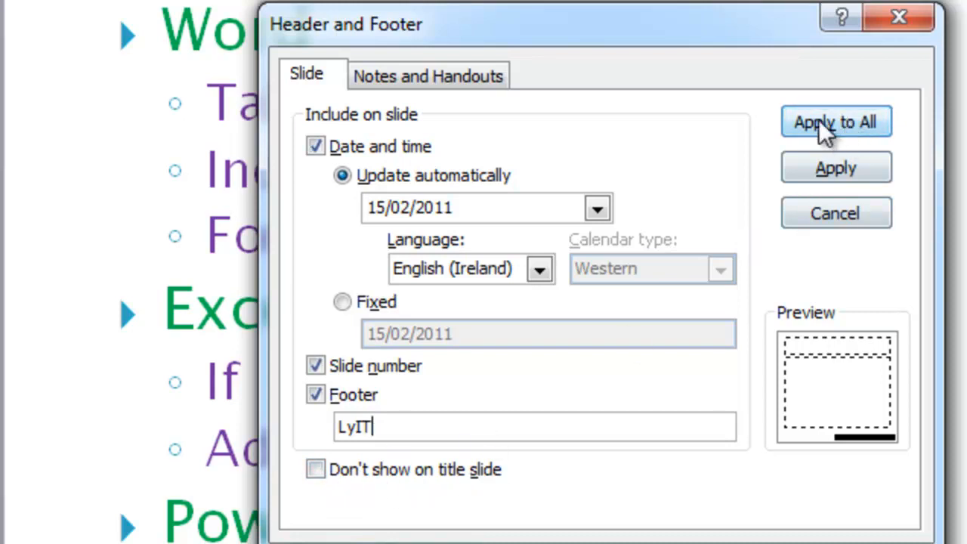
click(837, 121)
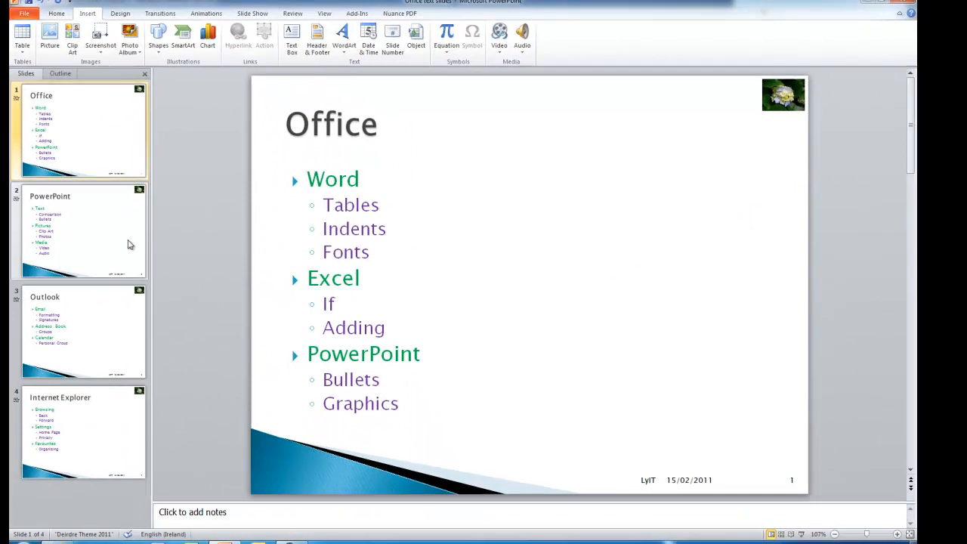
Check the footer on the Outlook and Internet Explorer slides.
click(83, 330)
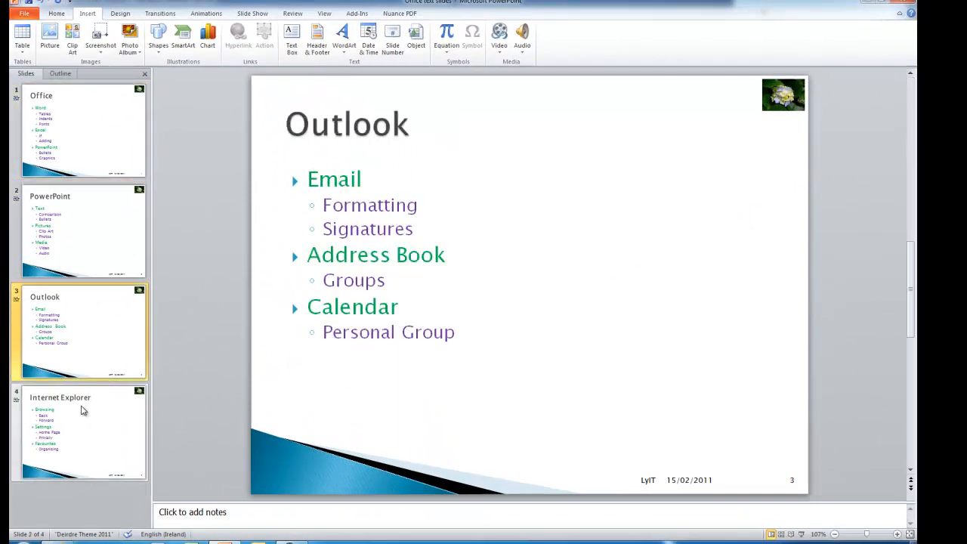
click(79, 430)
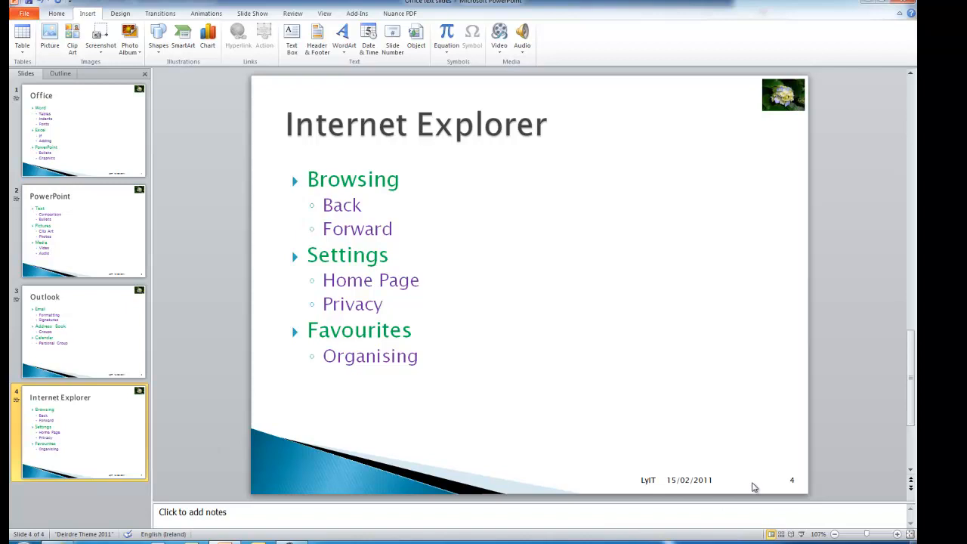
mouse_move(753, 484)
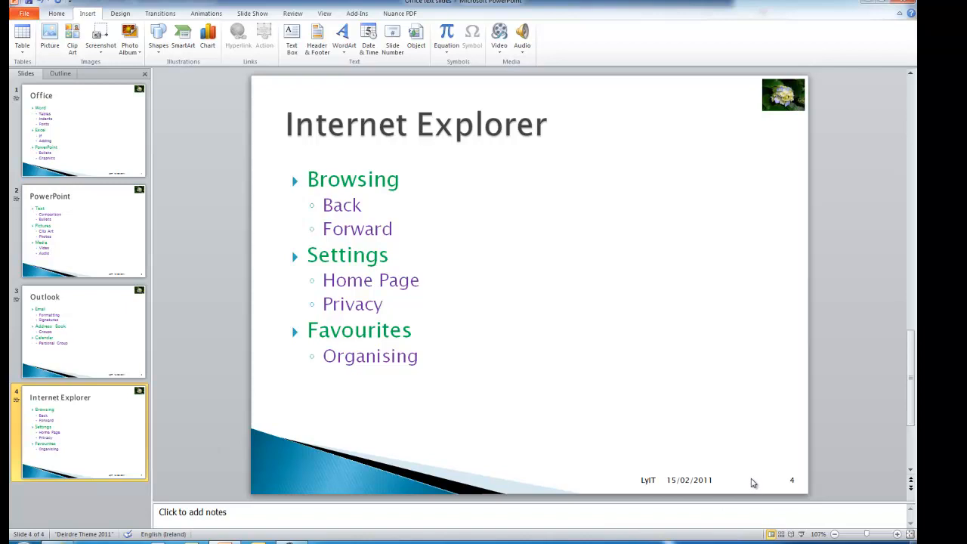